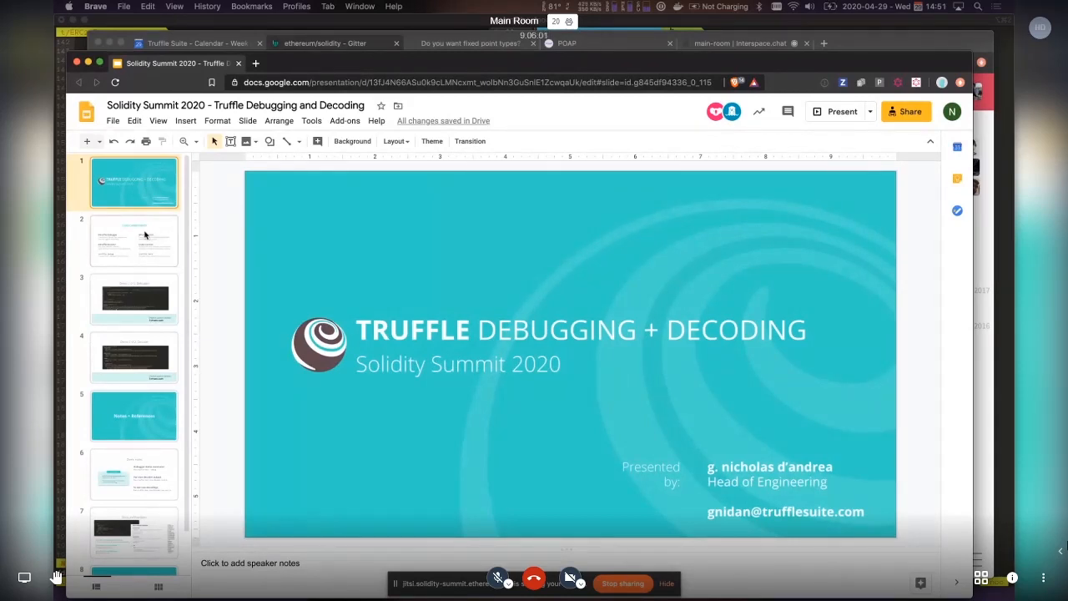
Show the Core components slide from the filmstrip
{"action": "left_click", "coordinate": [133, 241]}
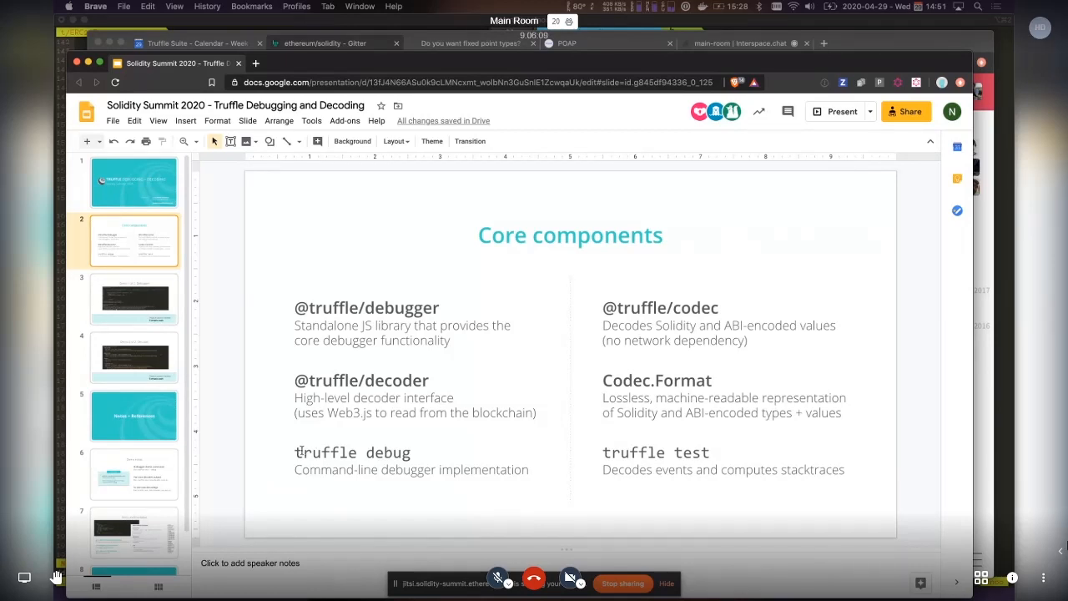
{"action": "double_click", "coordinate": [351, 452]}
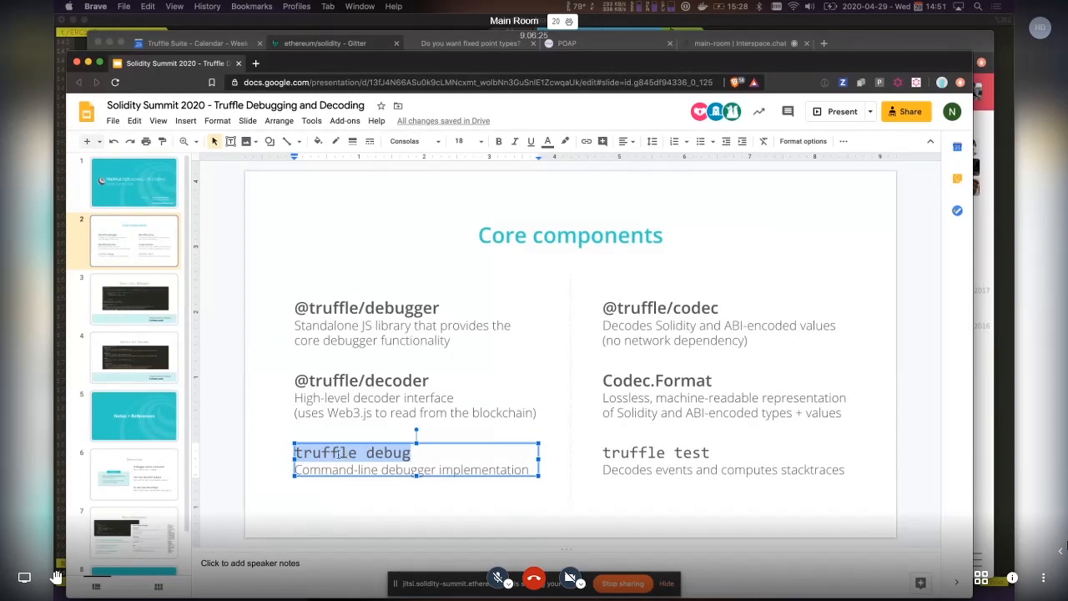
{"action": "left_click", "coordinate": [365, 324]}
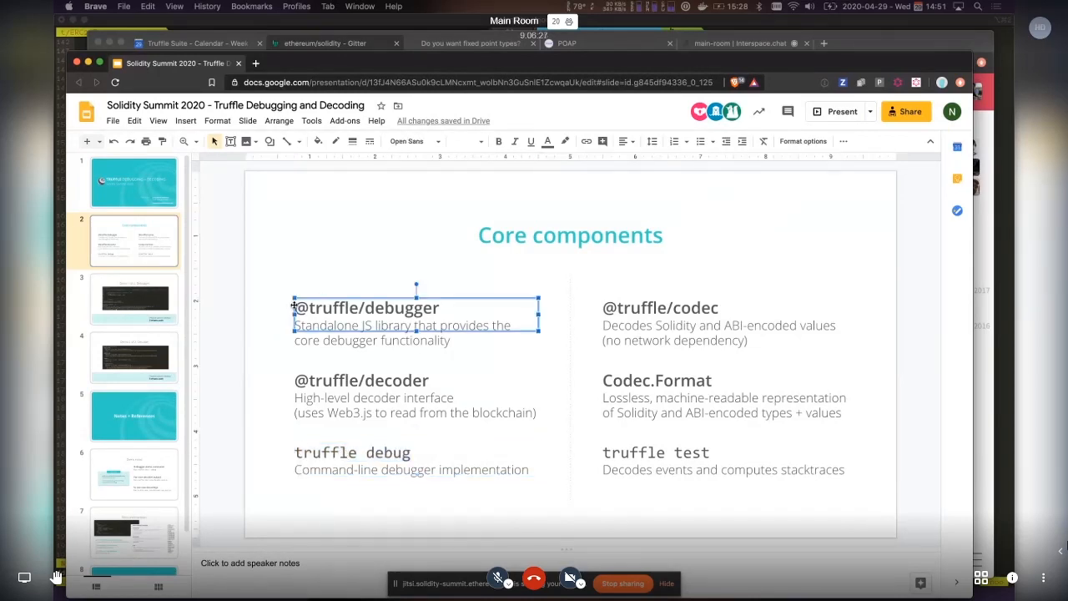
{"action": "left_click", "coordinate": [250, 322]}
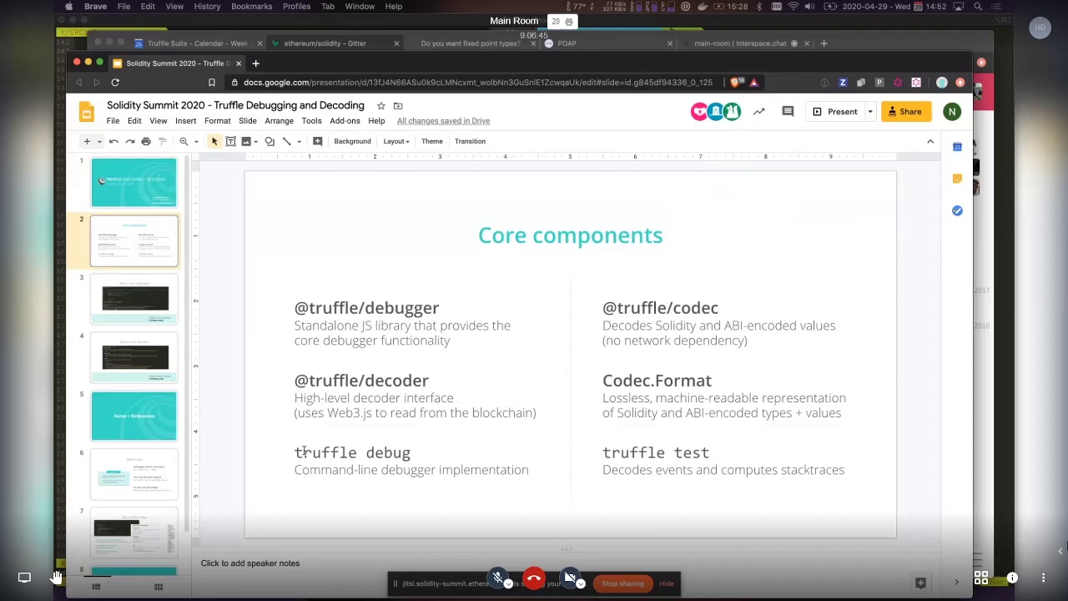
{"action": "left_click", "coordinate": [367, 323]}
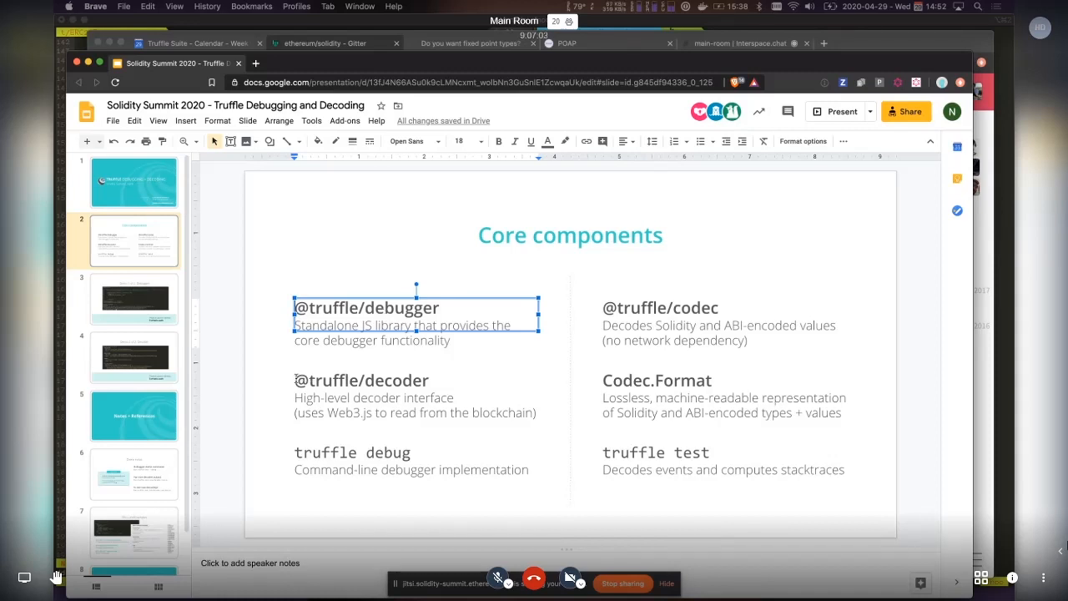
{"action": "left_click", "coordinate": [300, 364]}
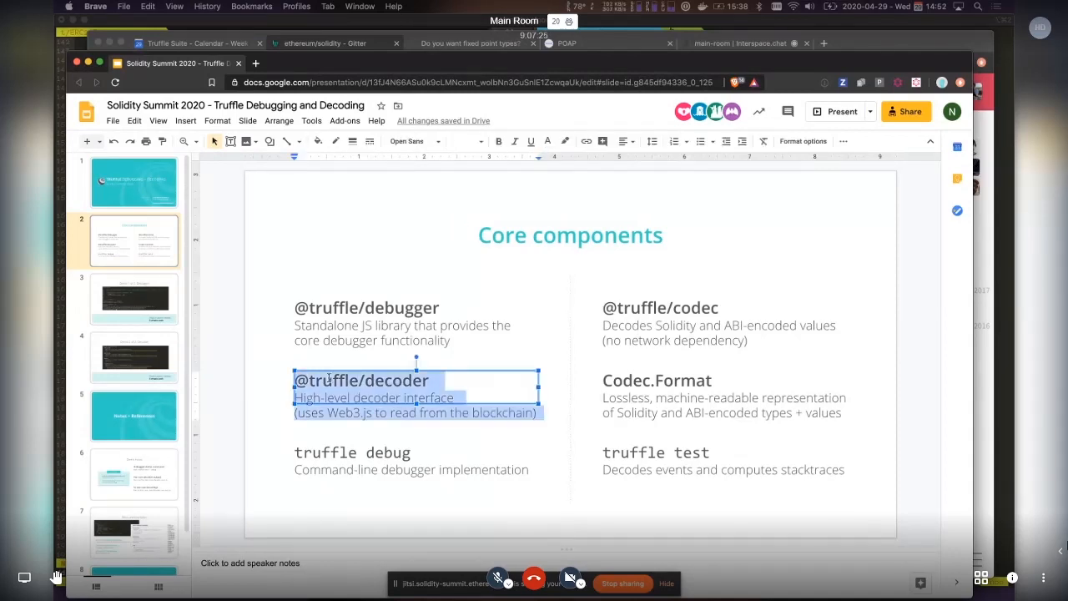
{"action": "mouse_move", "coordinate": [336, 359]}
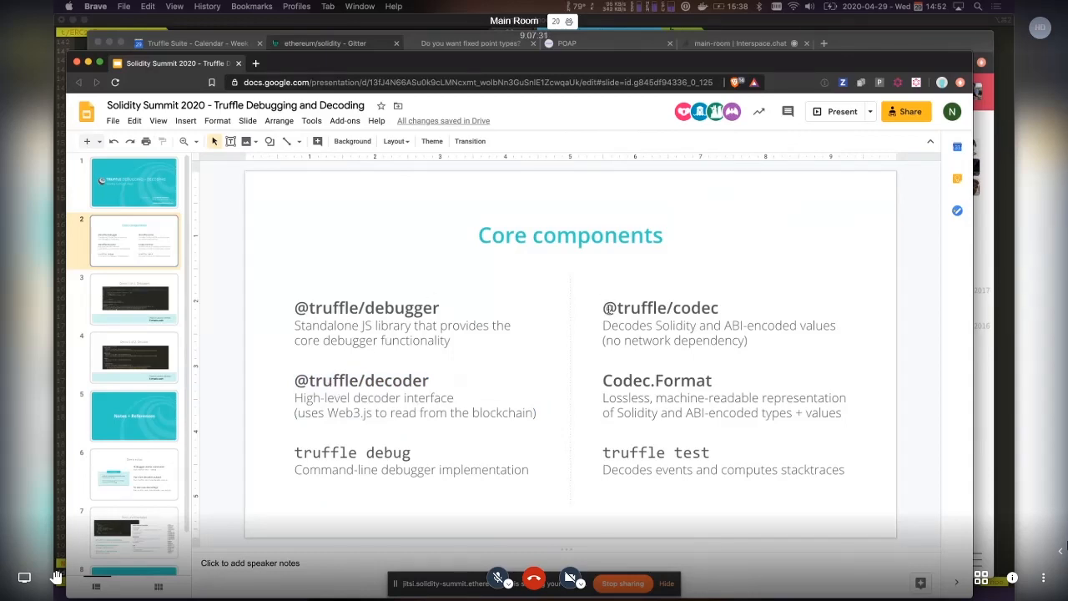
{"action": "mouse_move", "coordinate": [591, 309]}
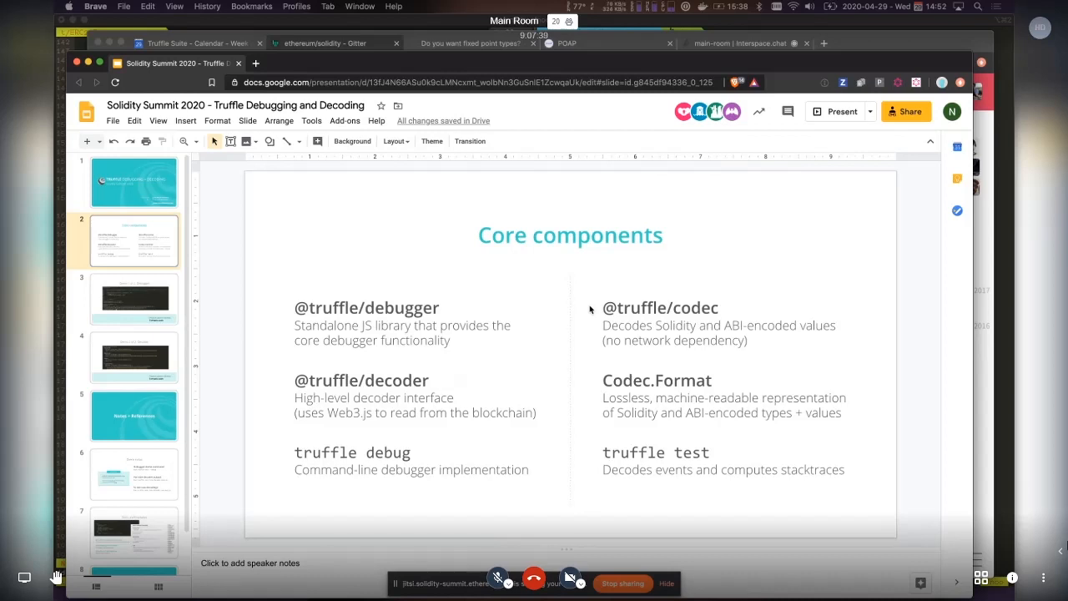
{"action": "mouse_move", "coordinate": [604, 309]}
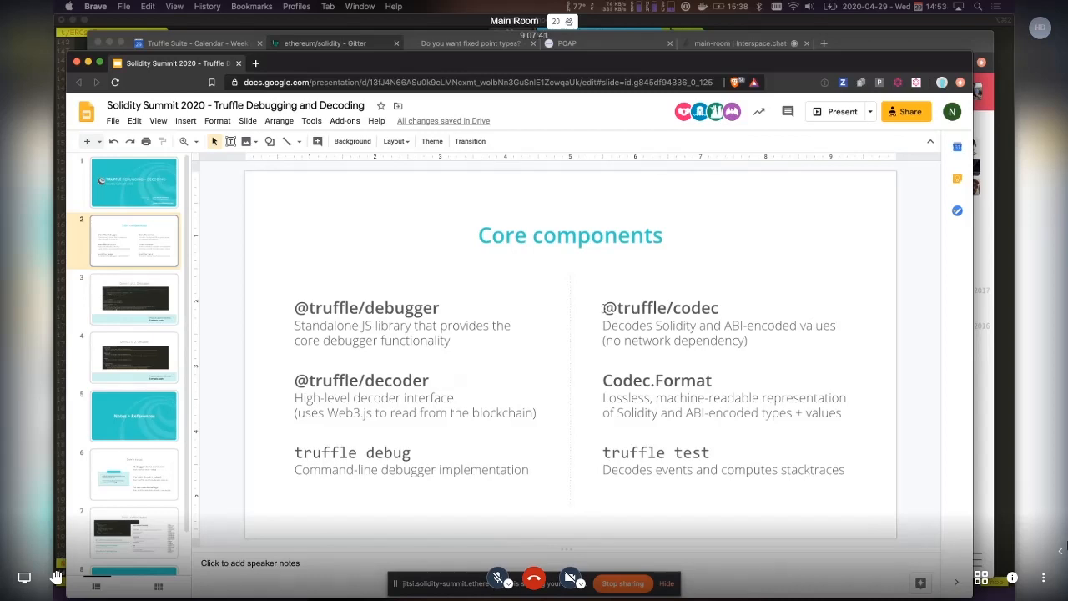
{"action": "double_click", "coordinate": [660, 307]}
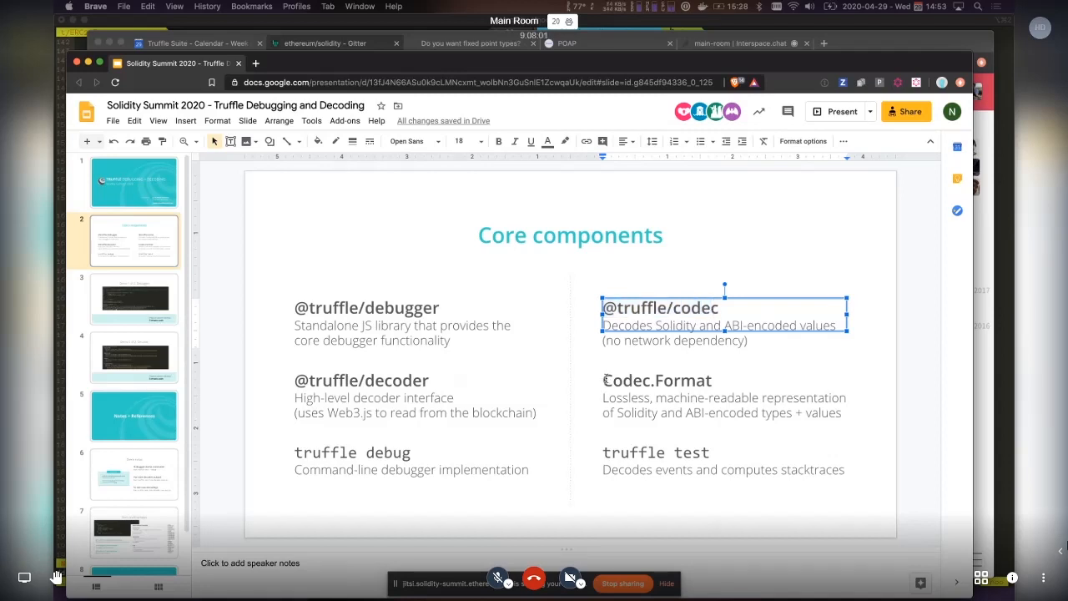
{"action": "left_click", "coordinate": [593, 354]}
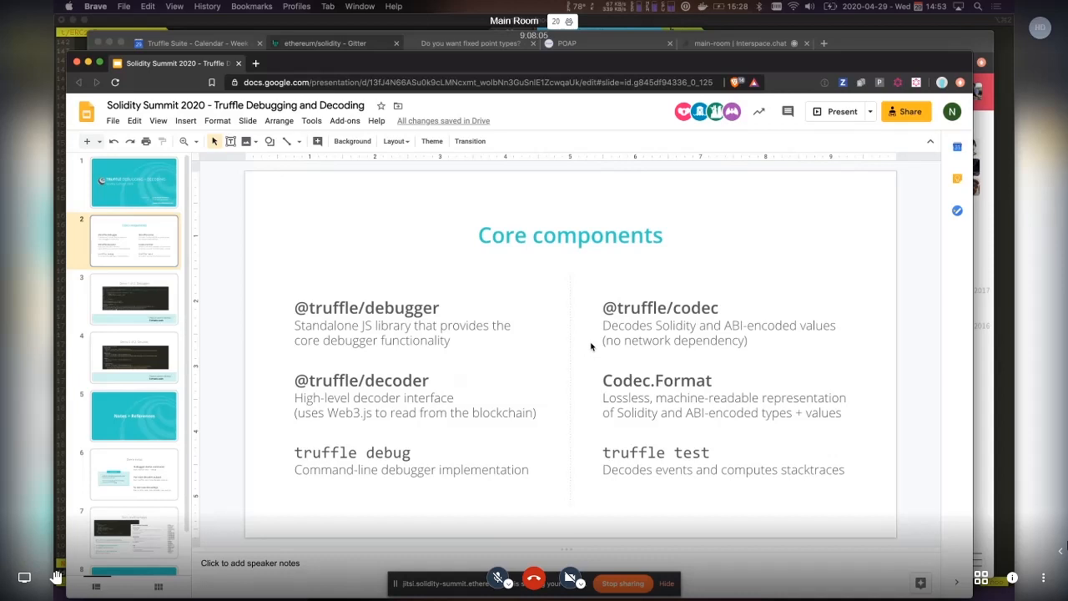
{"action": "mouse_move", "coordinate": [611, 381]}
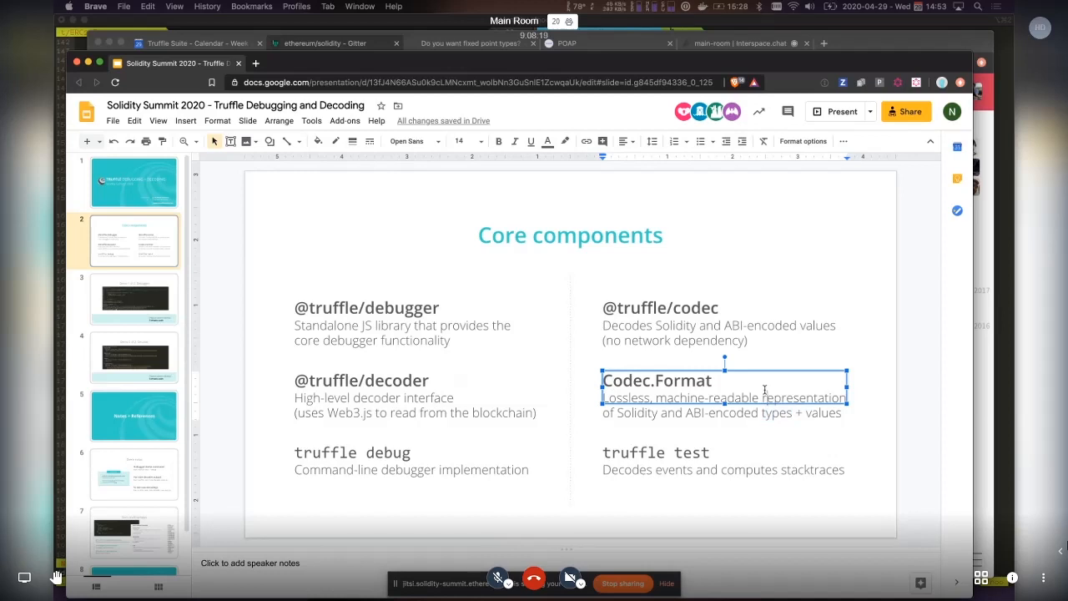
{"action": "mouse_move", "coordinate": [548, 374]}
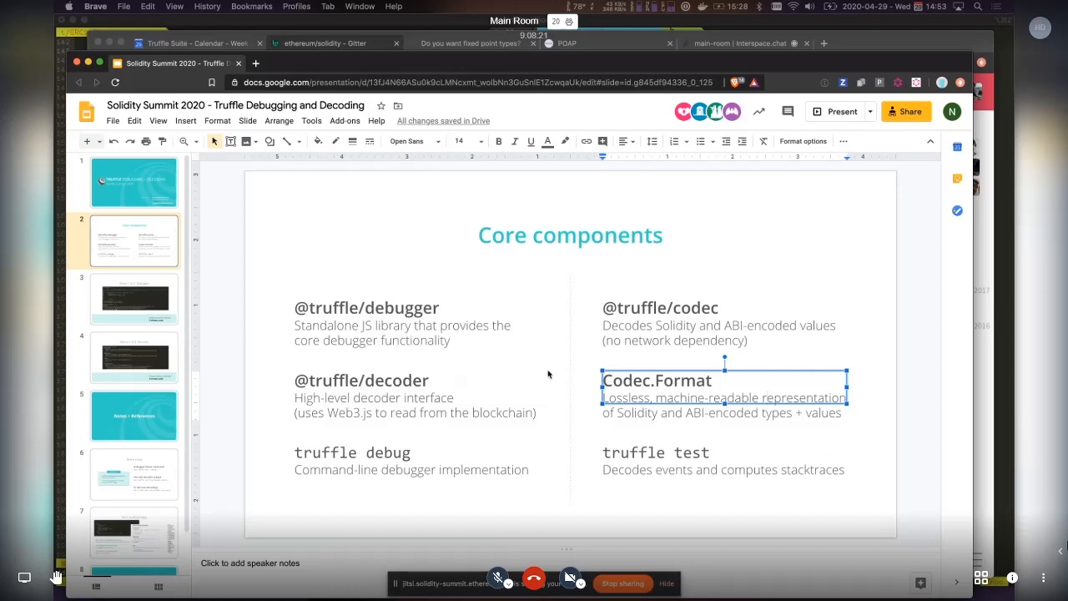
{"action": "mouse_move", "coordinate": [604, 447]}
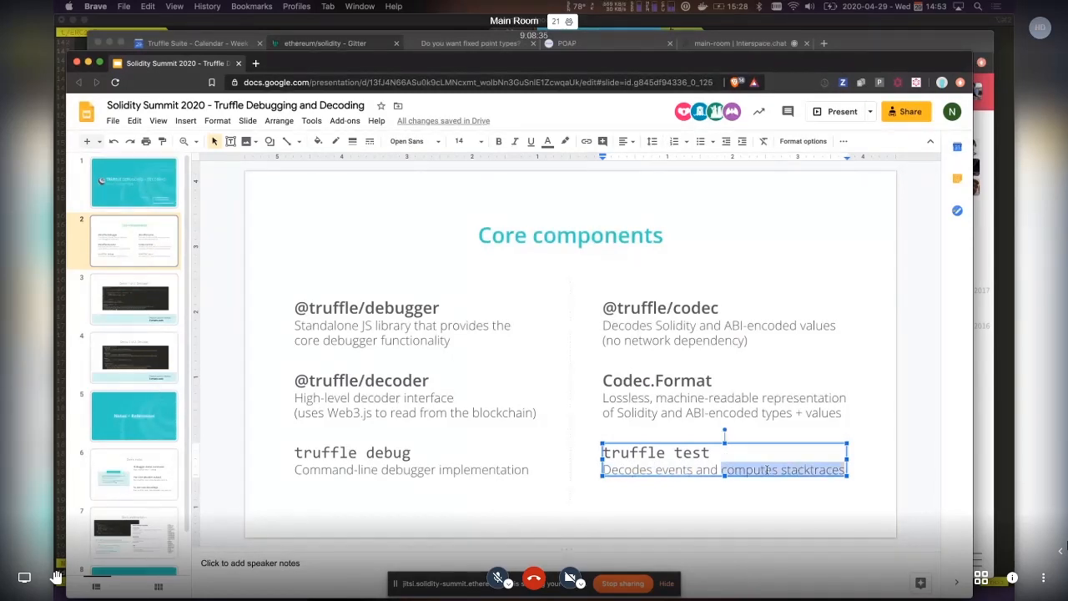
{"action": "left_click", "coordinate": [748, 469]}
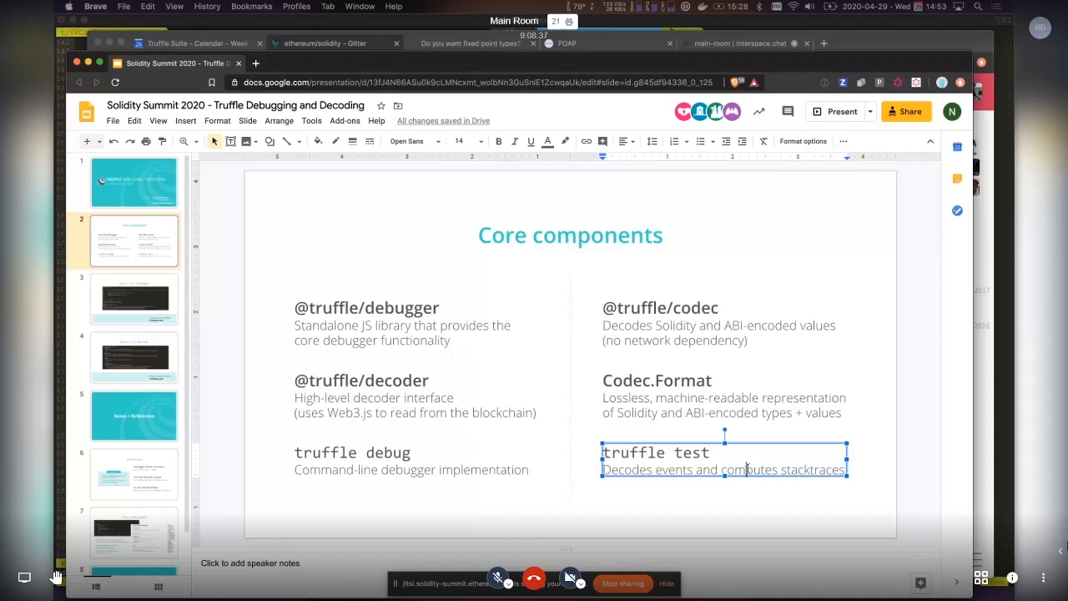
{"action": "mouse_move", "coordinate": [535, 382]}
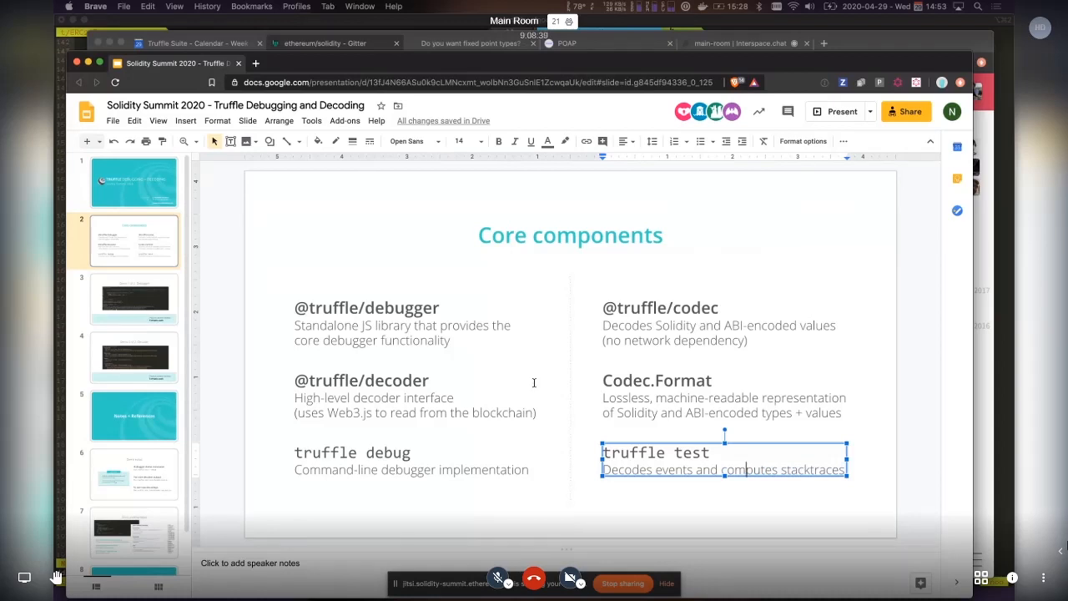
{"action": "mouse_move", "coordinate": [524, 334]}
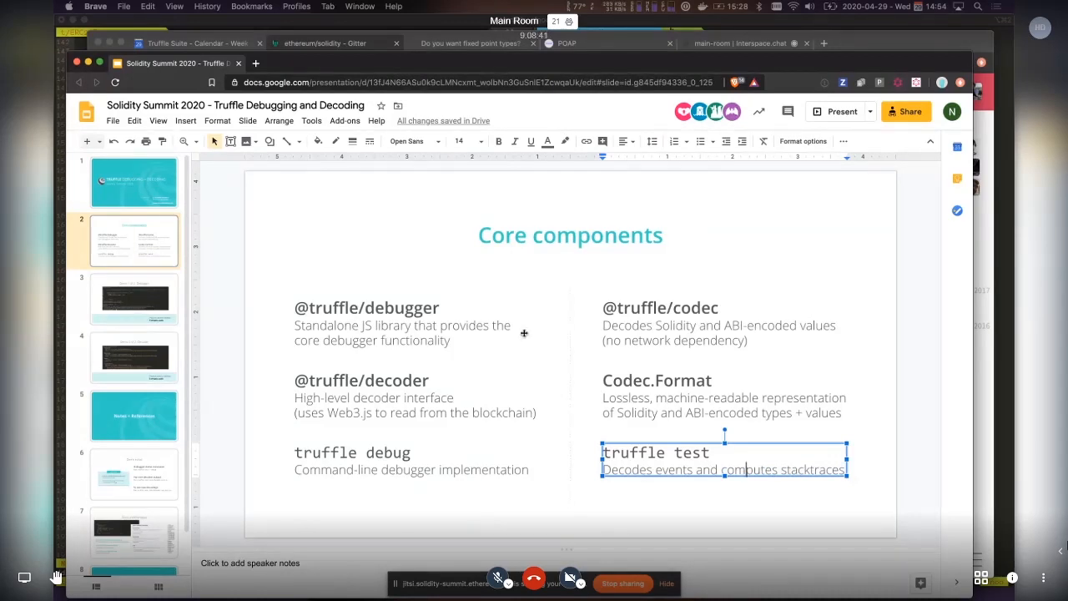
{"action": "mouse_move", "coordinate": [397, 296]}
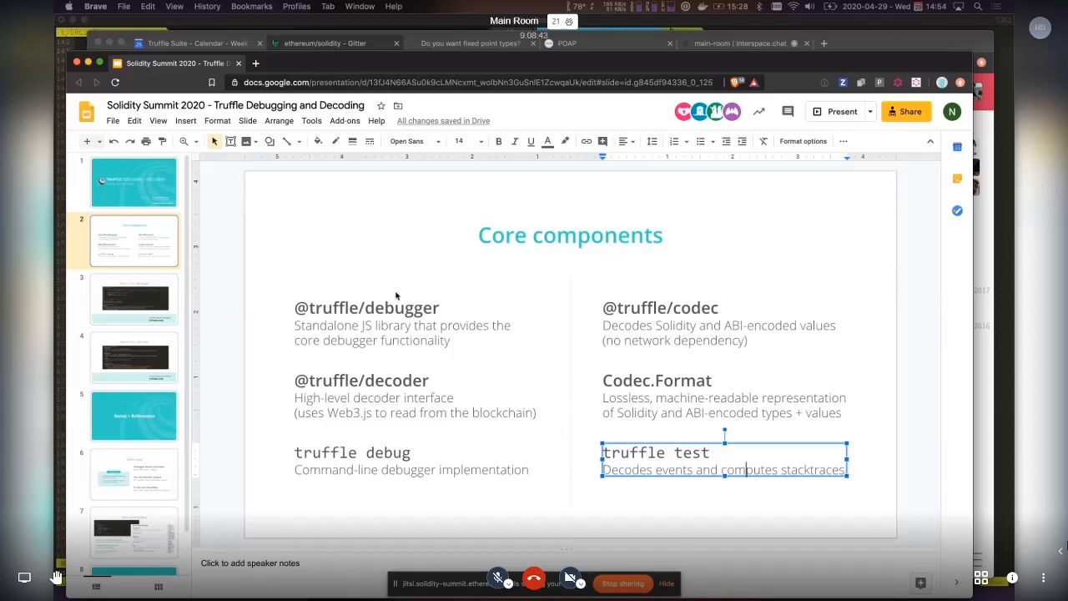
{"action": "mouse_move", "coordinate": [120, 292]}
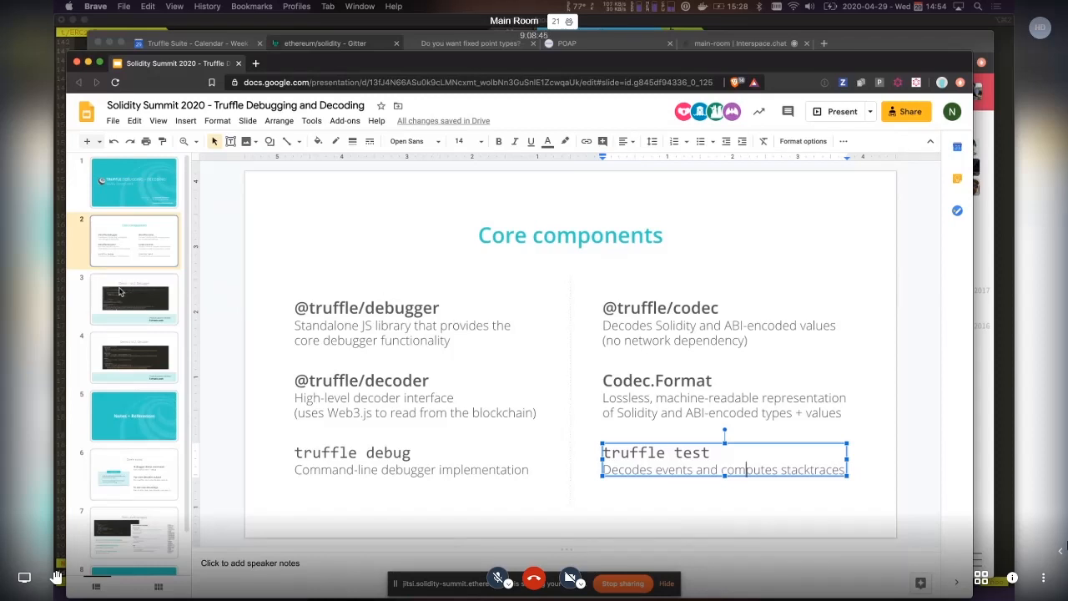
{"action": "left_click", "coordinate": [134, 297]}
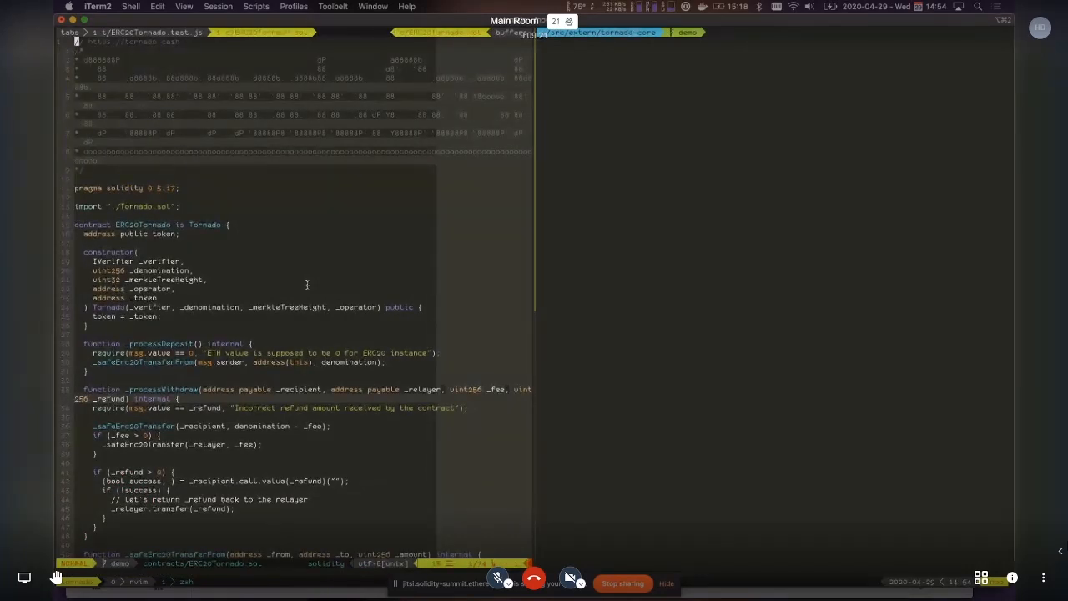
Scroll the Tornado.sol source to its denomination, commitments, verifier and operator declarations
{"action": "scroll", "scroll_direction": "down", "scroll_amount": 3}
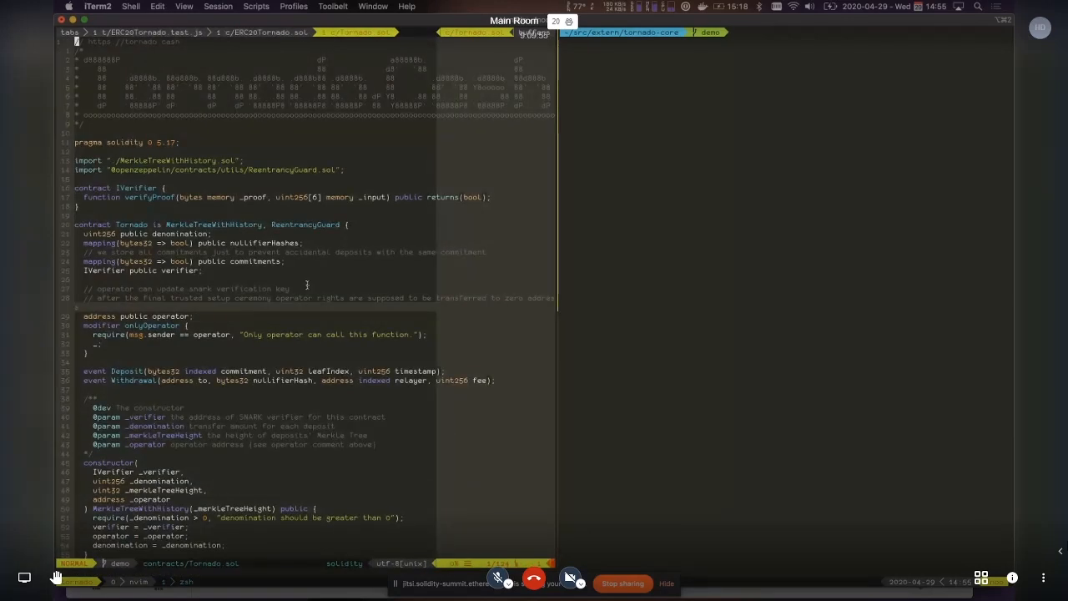
Return to ERC20Tornado.sol, then load test/ERC20Tornado.test.js at the withdraw test
{"action": "scroll", "scroll_direction": "down", "scroll_amount": 3}
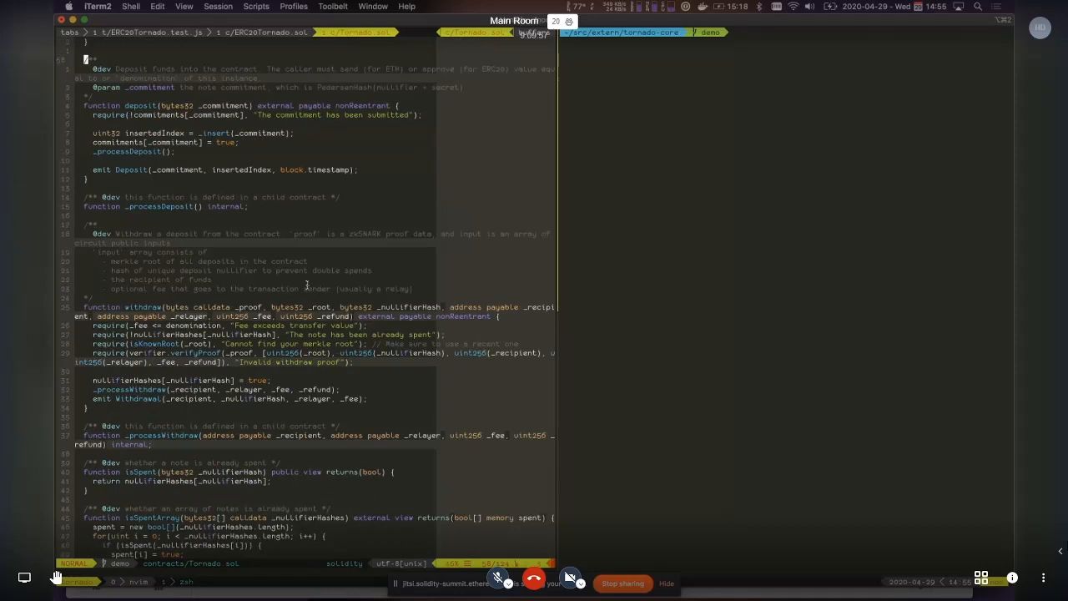
{"action": "key", "text": "V"}
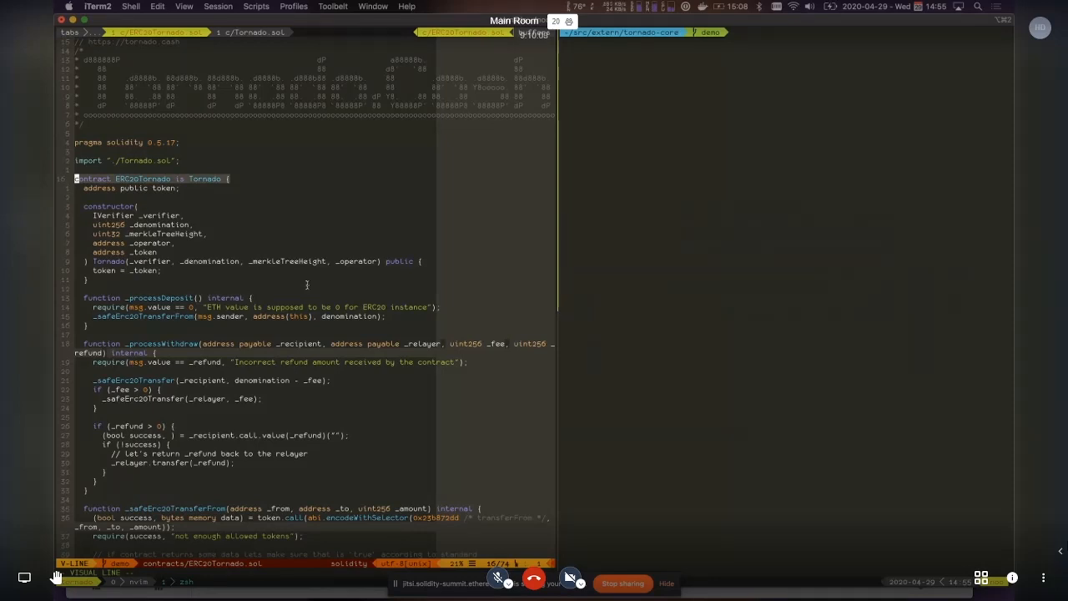
{"action": "key", "text": "Escape"}
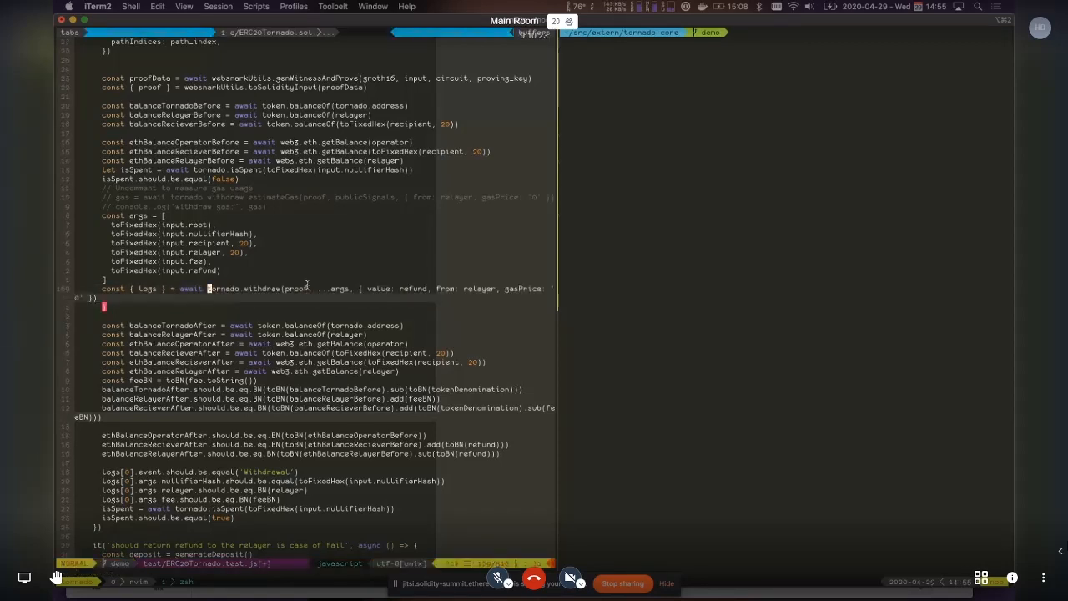
Wrap the test's withdraw call onto its own line after await in vim
{"action": "scroll", "scroll_direction": "down", "scroll_amount": 3}
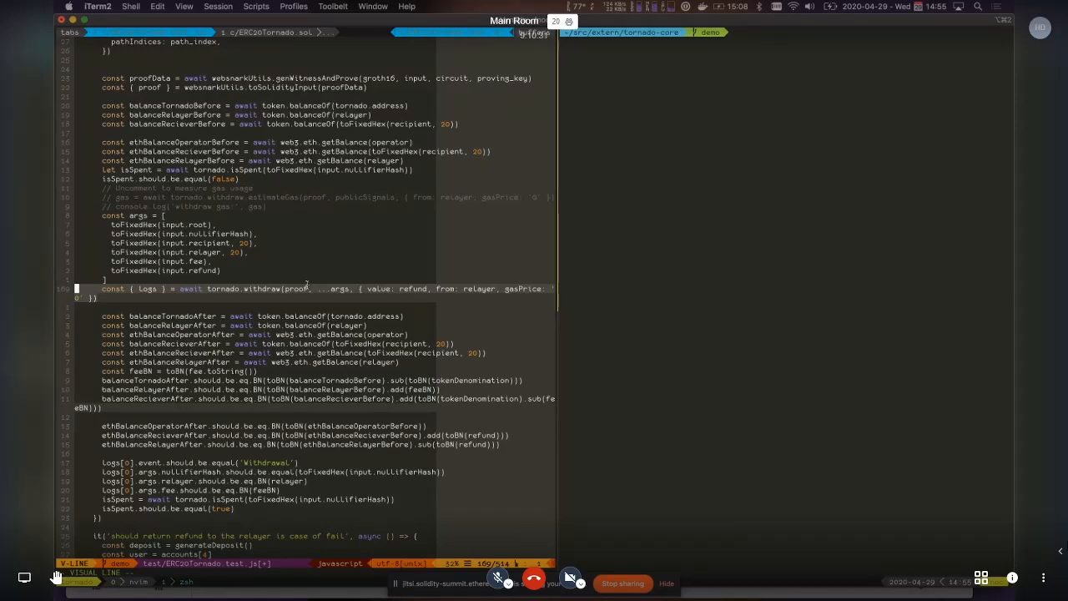
{"action": "key", "text": "Escape"}
{"action": "type", "text": "truffle test"}
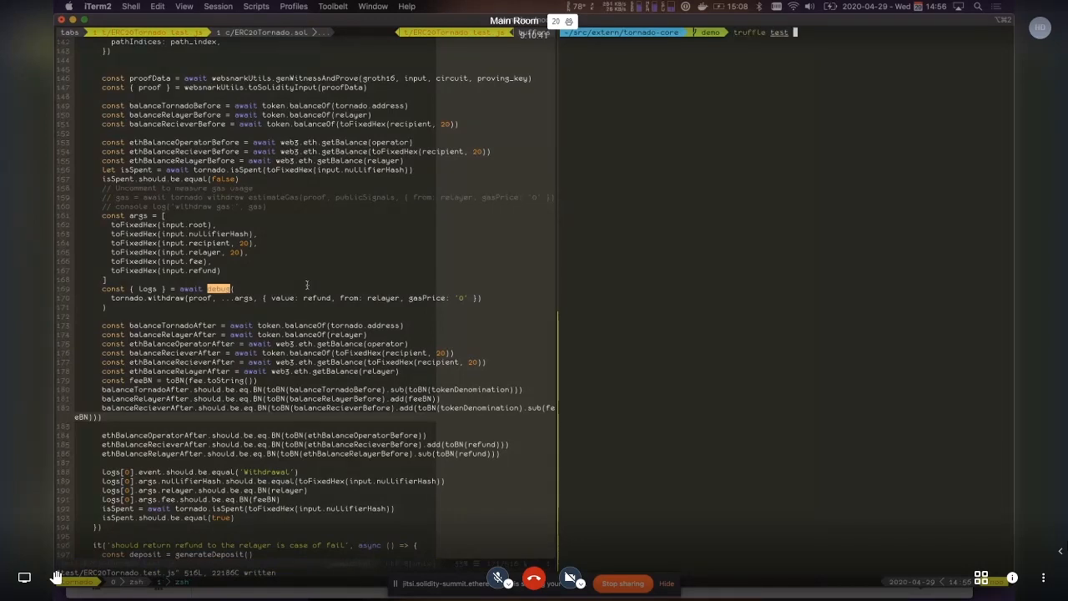
Append --debug to the truffle test command to get decoded state variable output
{"action": "type", "text": "--debug"}
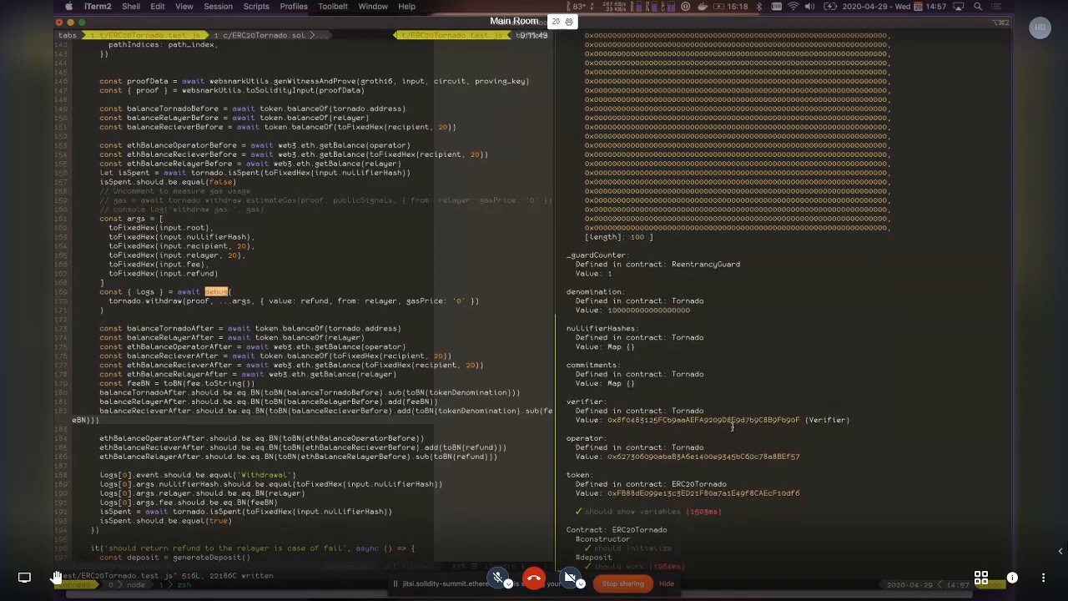
{"action": "scroll", "scroll_direction": "down", "scroll_amount": 3}
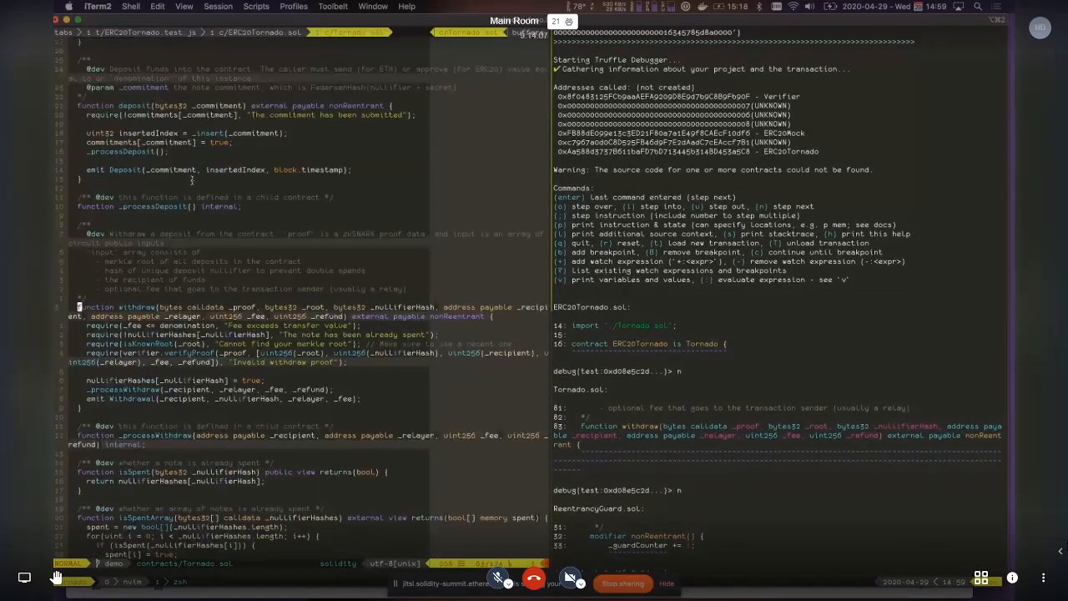
Step the debugger into Tornado's withdraw fee check and evaluate 'verifier'
{"action": "scroll", "scroll_direction": "up", "scroll_amount": 3}
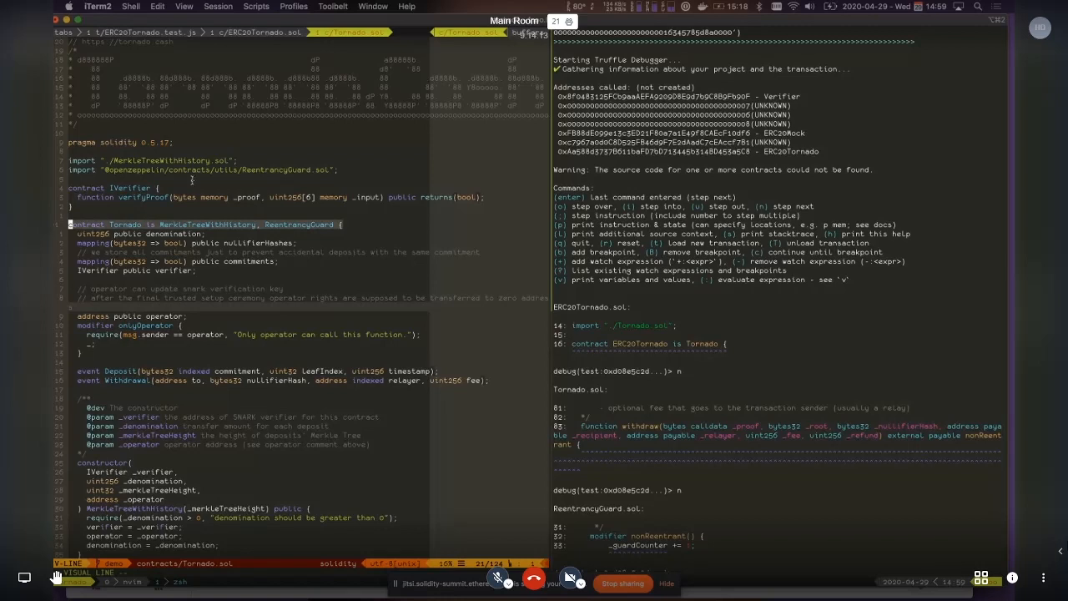
{"action": "key", "text": "Escape"}
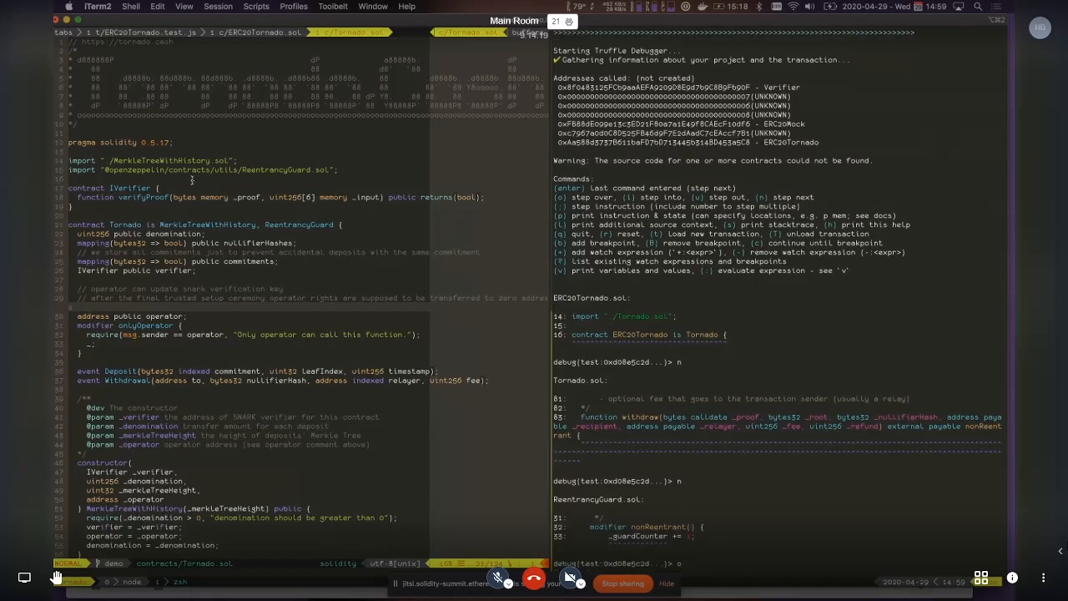
{"action": "scroll", "scroll_direction": "down", "scroll_amount": 3}
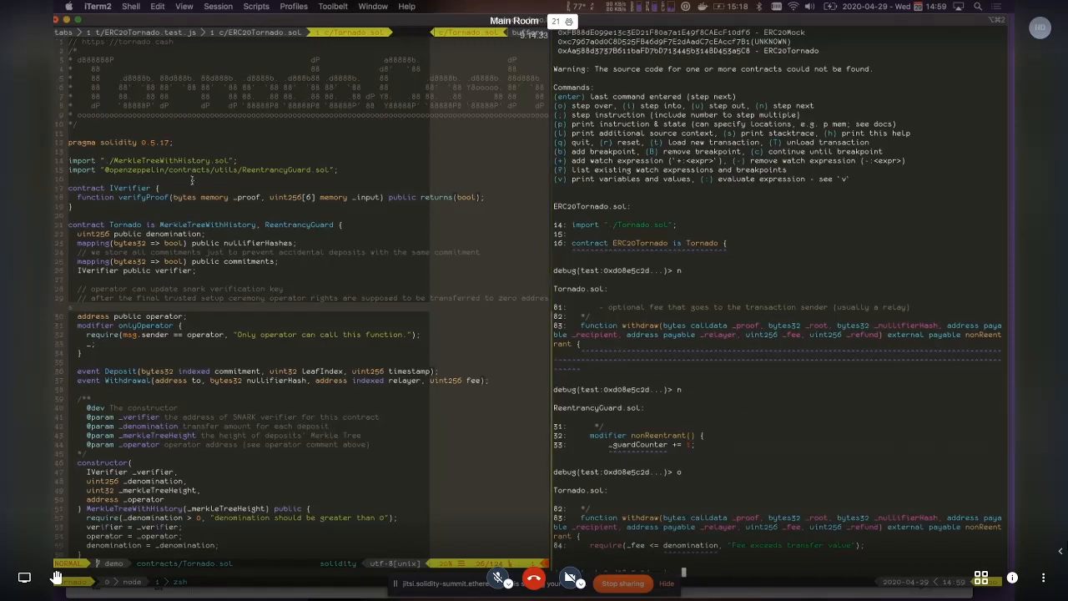
{"action": "type", "text": "verifier"}
{"action": "left_click", "coordinate": [302, 572]}
{"action": "type", "text": "/verify"}
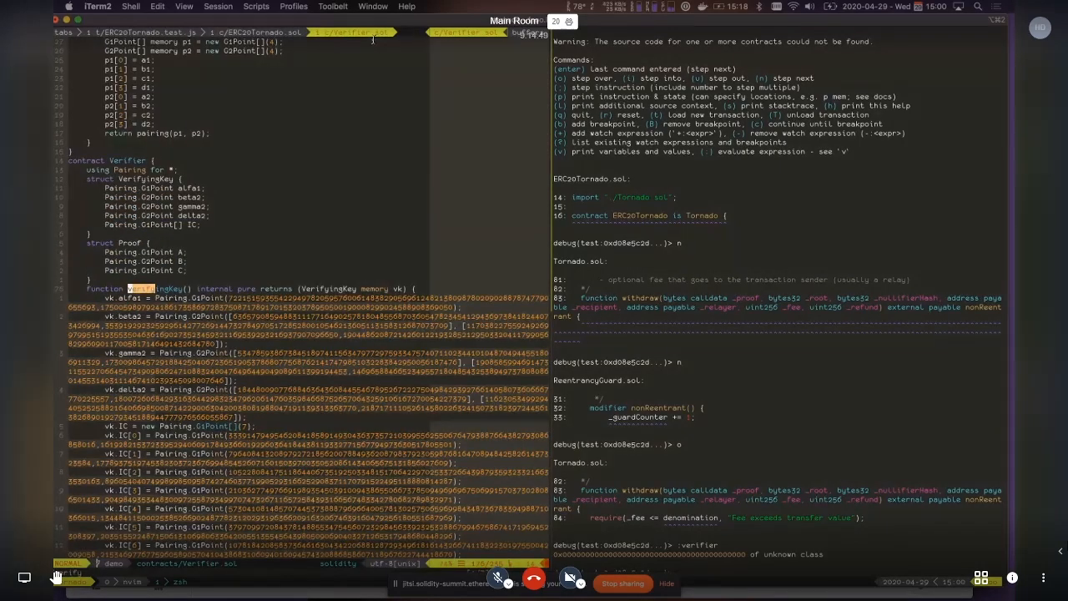
Load contracts/Verifier.sol in vim and move to the verifyProof function
{"action": "scroll", "scroll_direction": "down", "scroll_amount": 3}
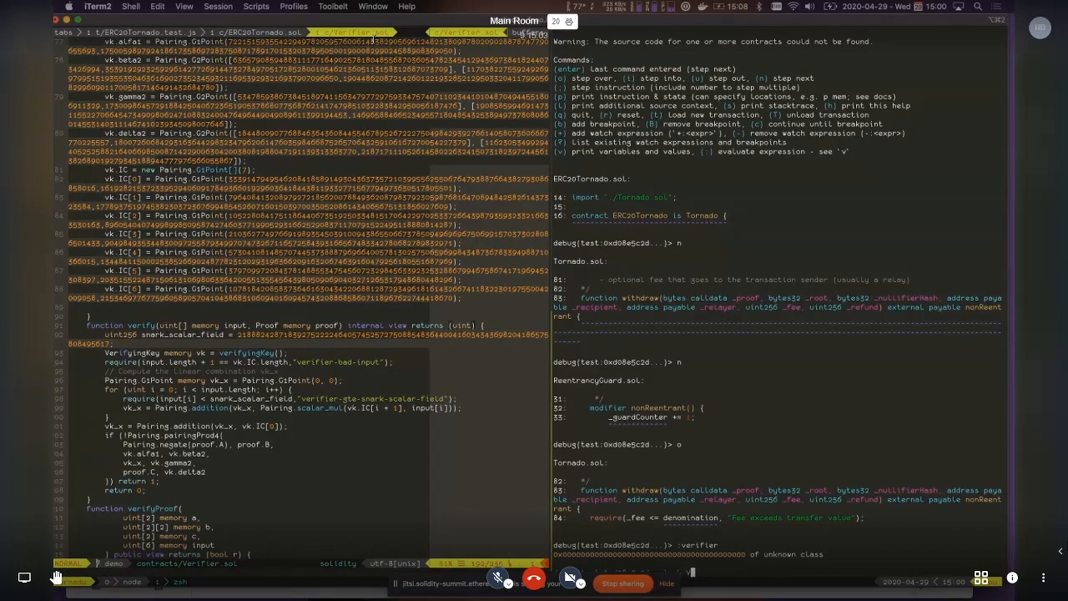
{"action": "type", "text": "Verifier.sol:192"}
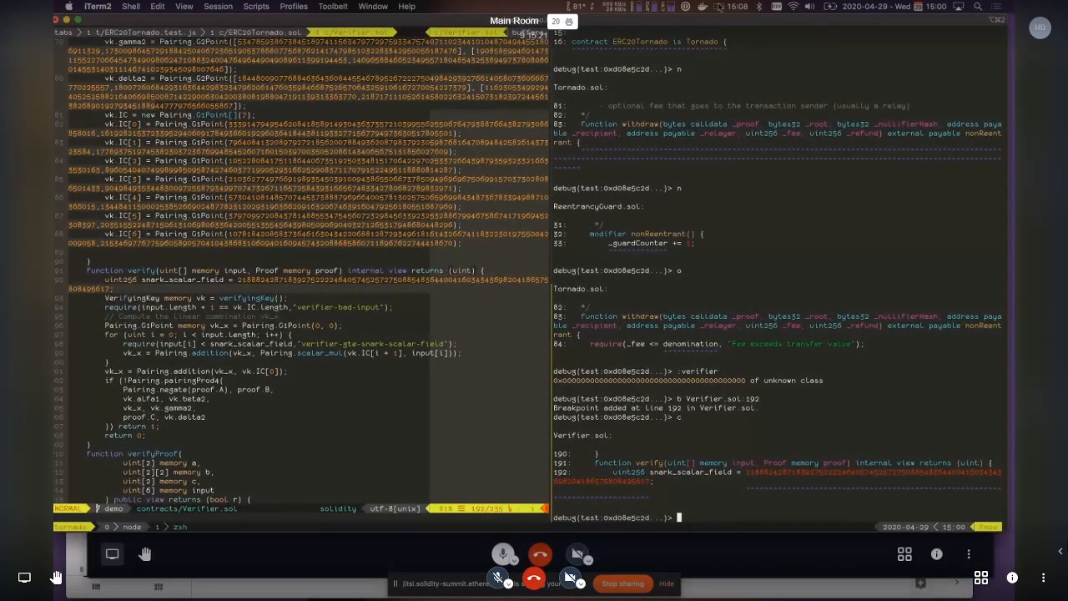
Review the paused line 192 in verifyProof and enter the 's' stacktrace command
{"action": "scroll", "scroll_direction": "down", "scroll_amount": 3}
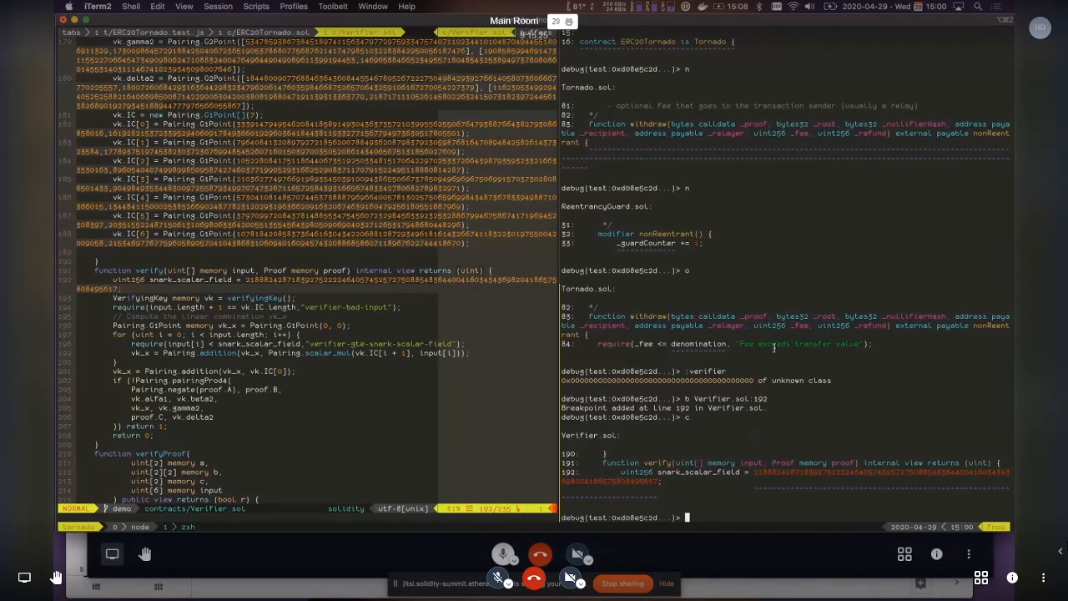
{"action": "type", "text": "s"}
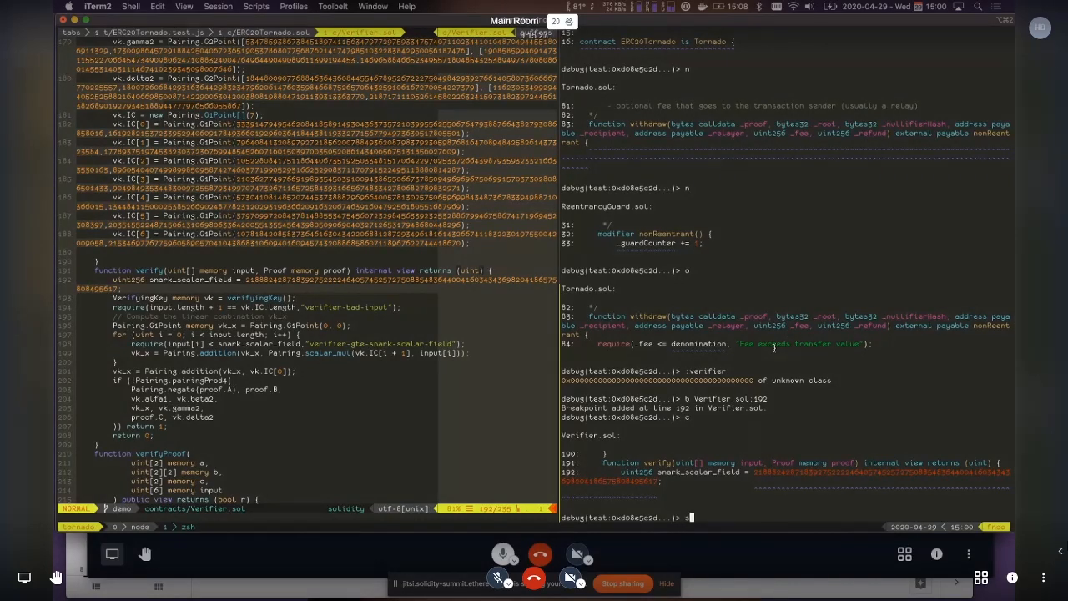
Print the call stack from ERC20Tornado through Tornado.withdraw into Verifier.verifyProof
{"action": "key", "text": "Return"}
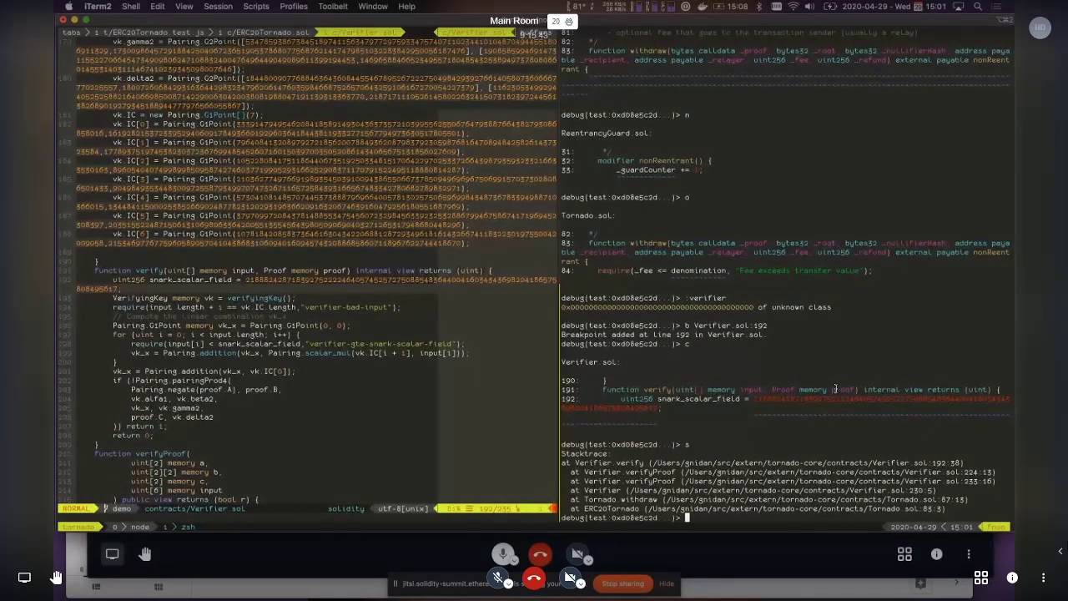
Inspect the proof's A, B, C values, step to line 193 and request the stacktrace again
{"action": "type", "text": "proof"}
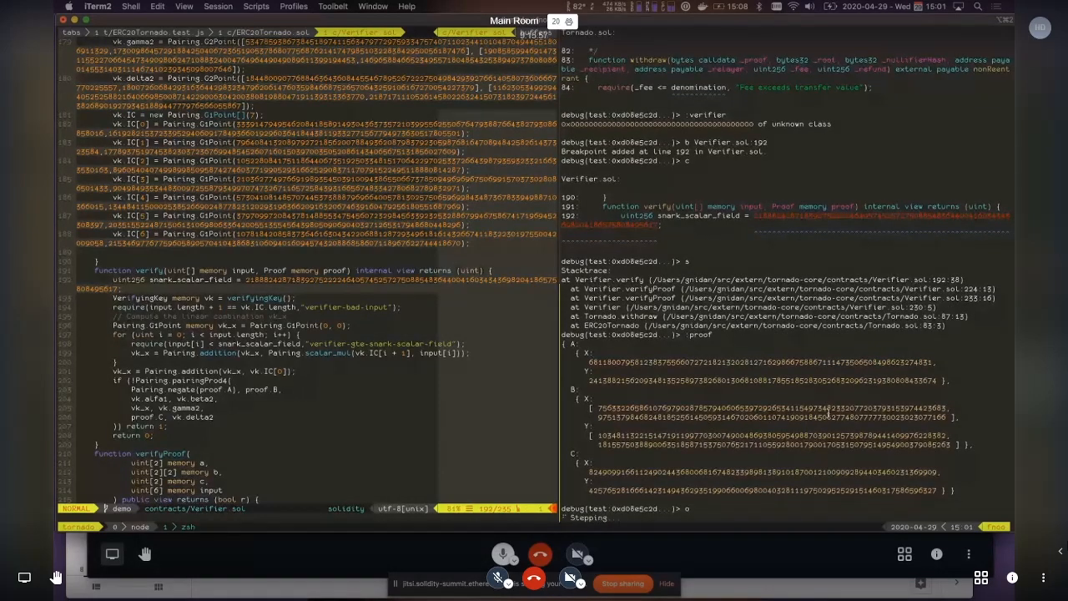
{"action": "scroll", "scroll_direction": "down", "scroll_amount": 3}
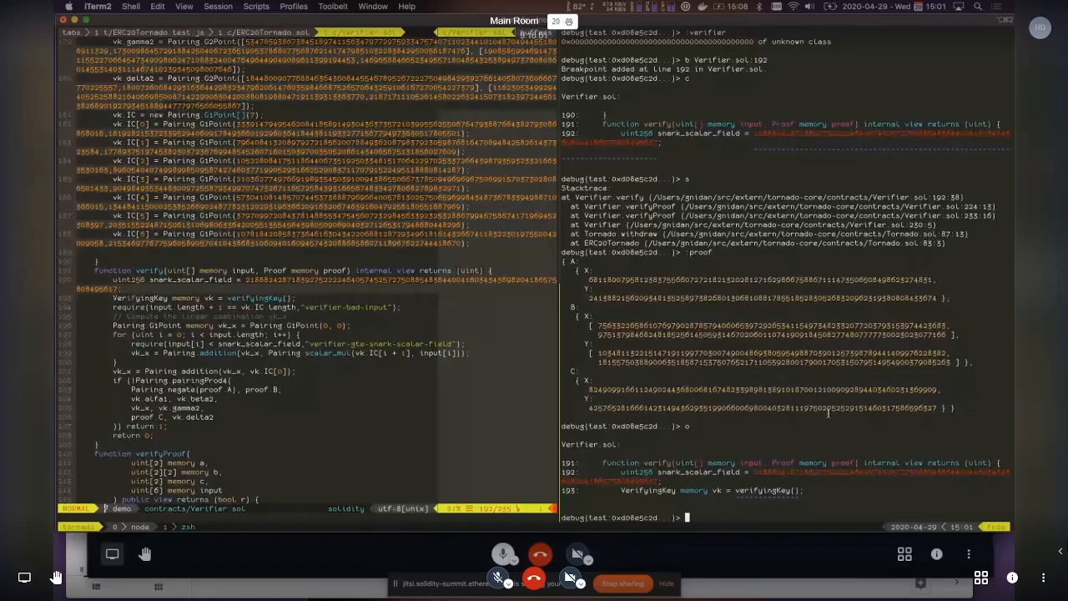
{"action": "type", "text": "s"}
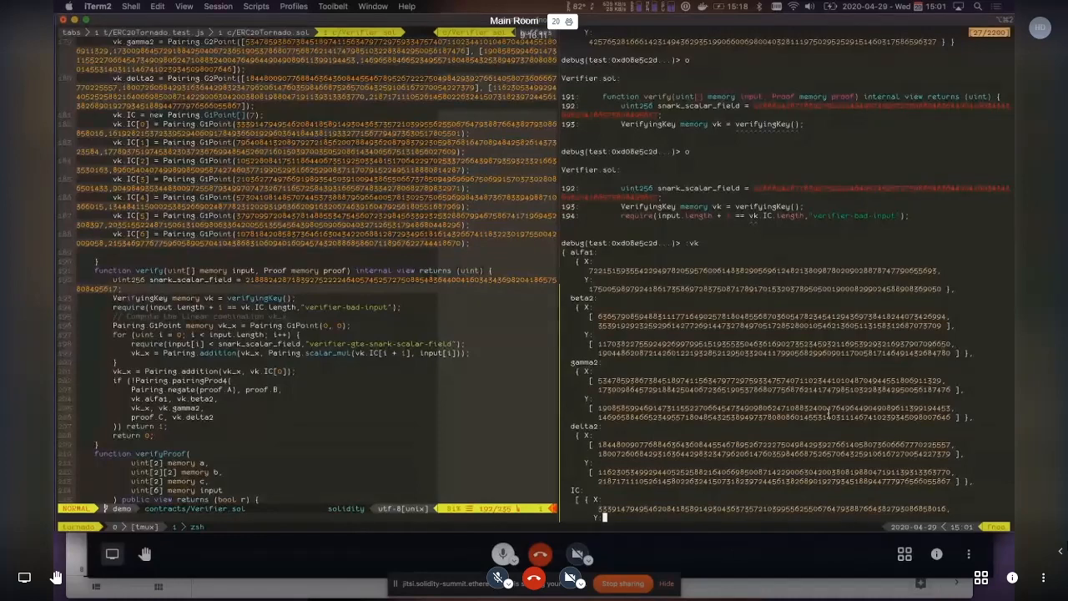
Scroll through the withdraw stacktrace and enter 'v' to print variables in scope
{"action": "scroll", "scroll_direction": "down", "scroll_amount": 3}
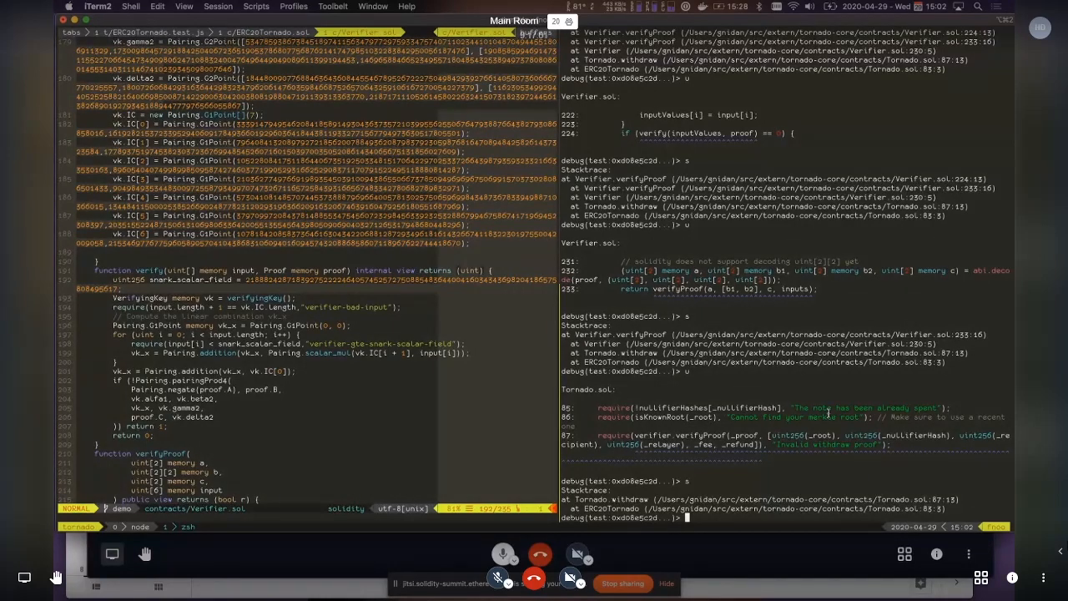
{"action": "type", "text": "v"}
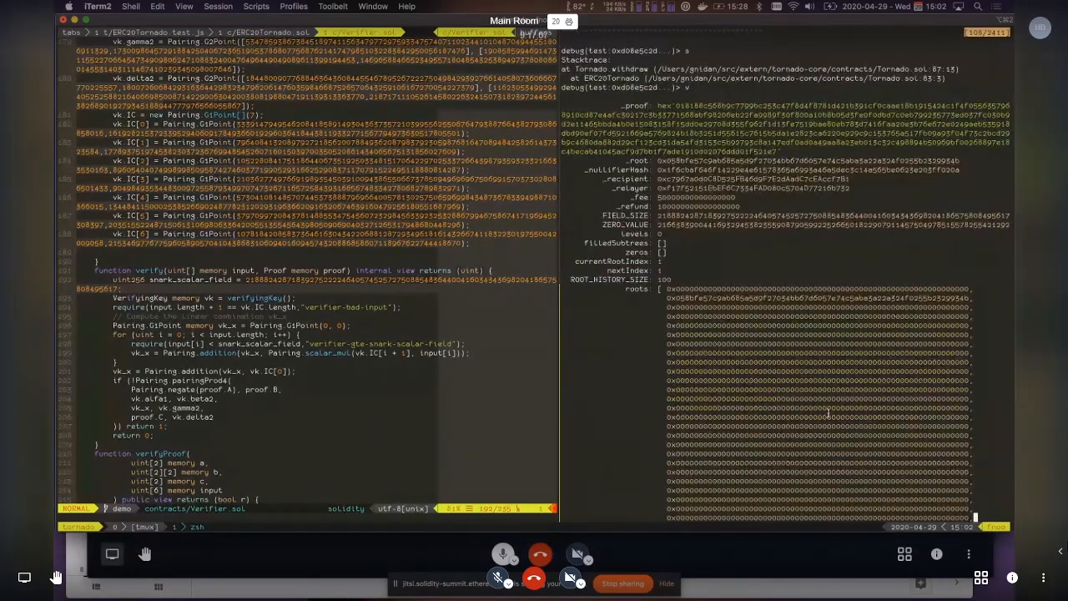
Review the withdraw variables, then bring up the 'Demo 2 of 2: Decoder' slide
{"action": "scroll", "scroll_direction": "up", "scroll_amount": 3}
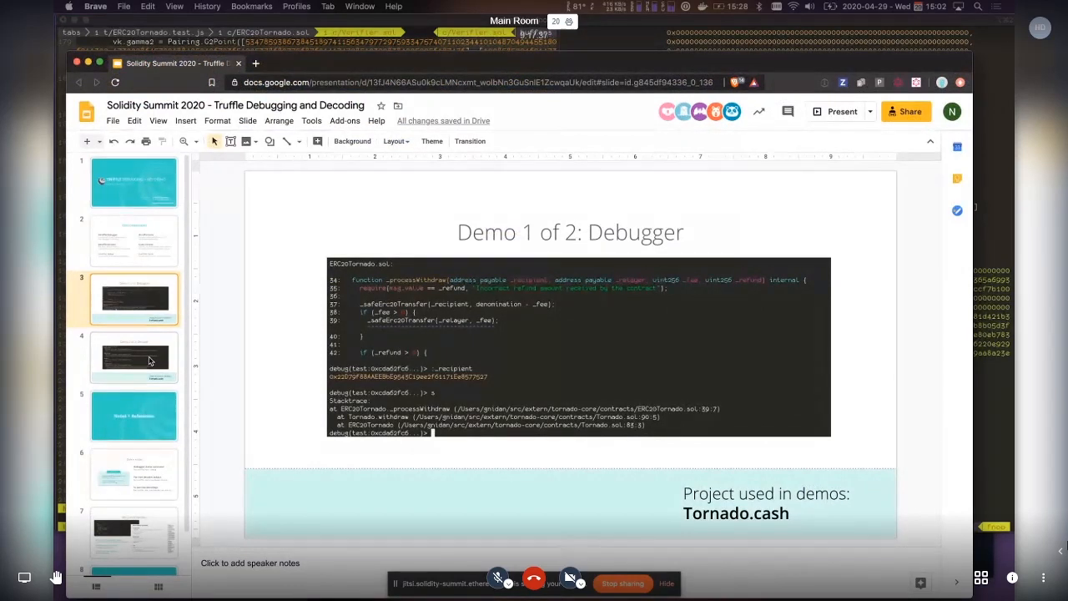
{"action": "left_click", "coordinate": [134, 357]}
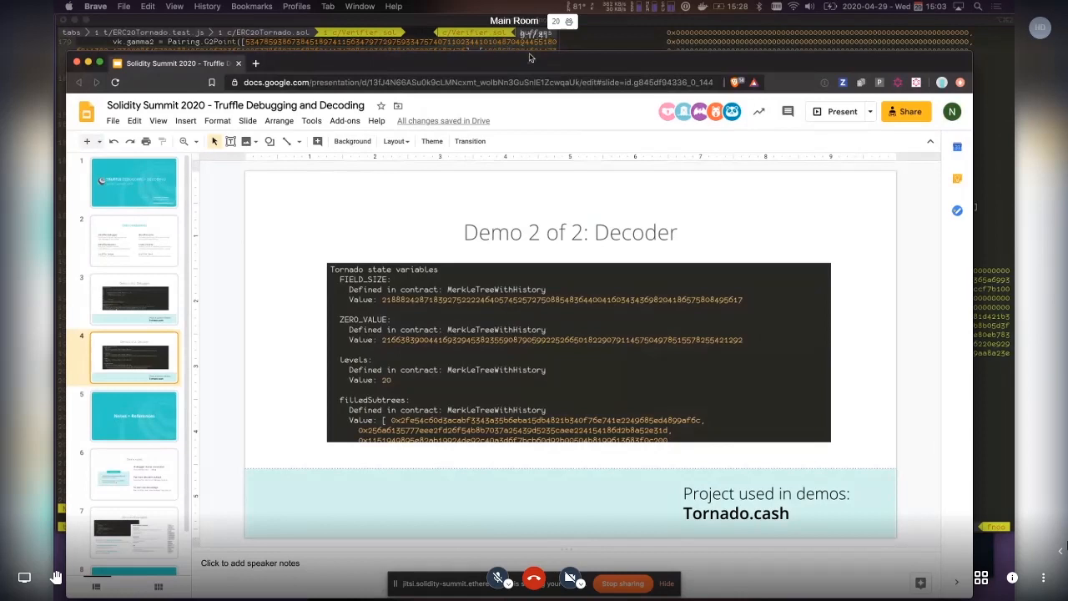
{"action": "mouse_move", "coordinate": [504, 65]}
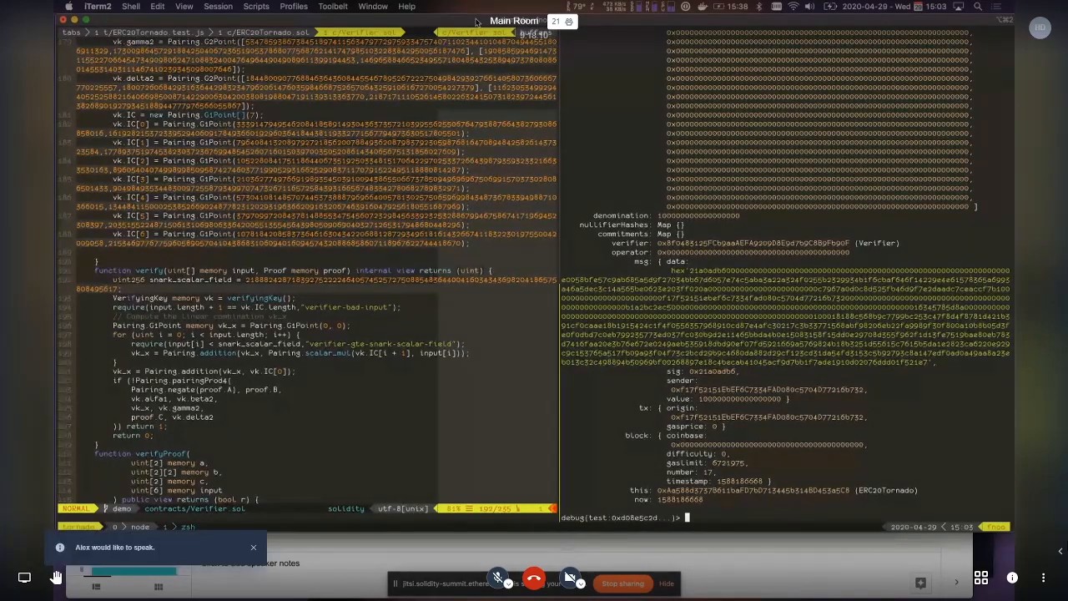
Return focus to the terminal showing decoder_test.js beside the Tornado.withdraw stacktrace
{"action": "left_click", "coordinate": [254, 547]}
{"action": "type", "text": "s"}
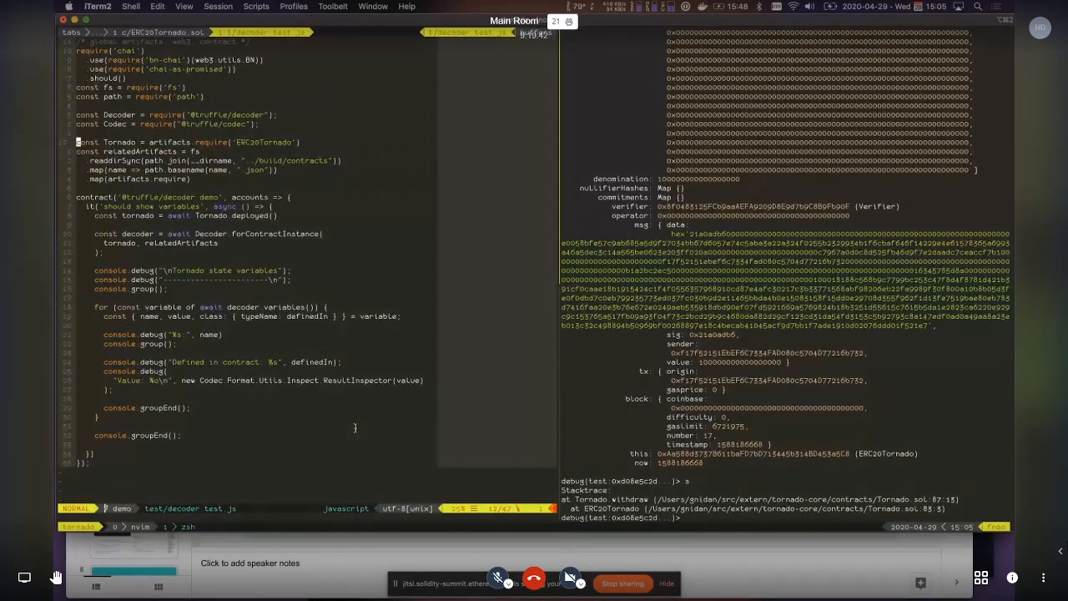
Highlight the Decoder/Codec requires and artifact-gathering lines, then split a new tornado-core shell below
{"action": "key", "text": "V"}
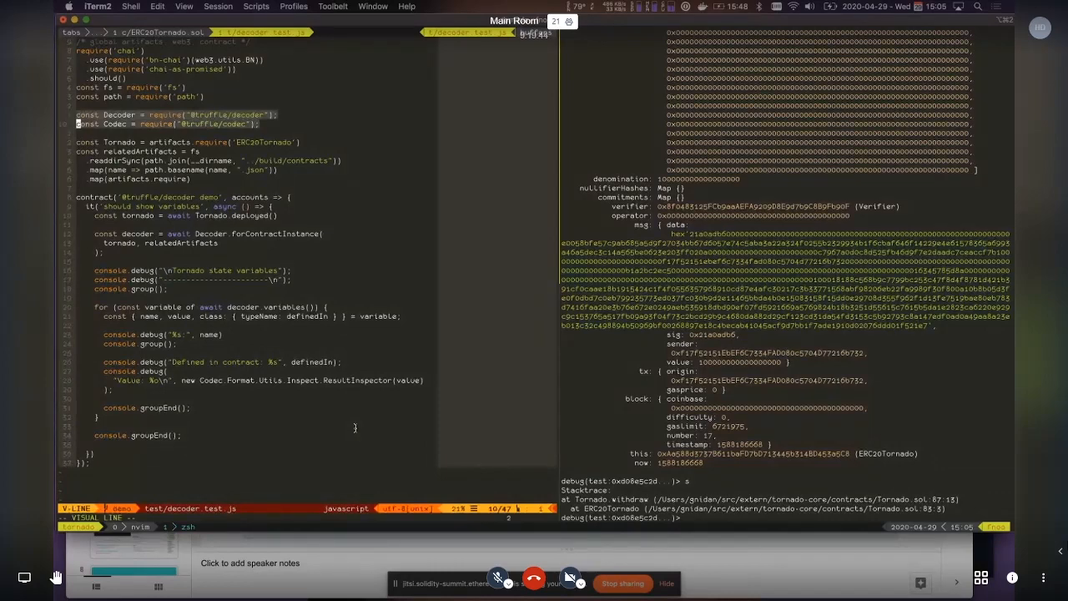
{"action": "key", "text": "Escape"}
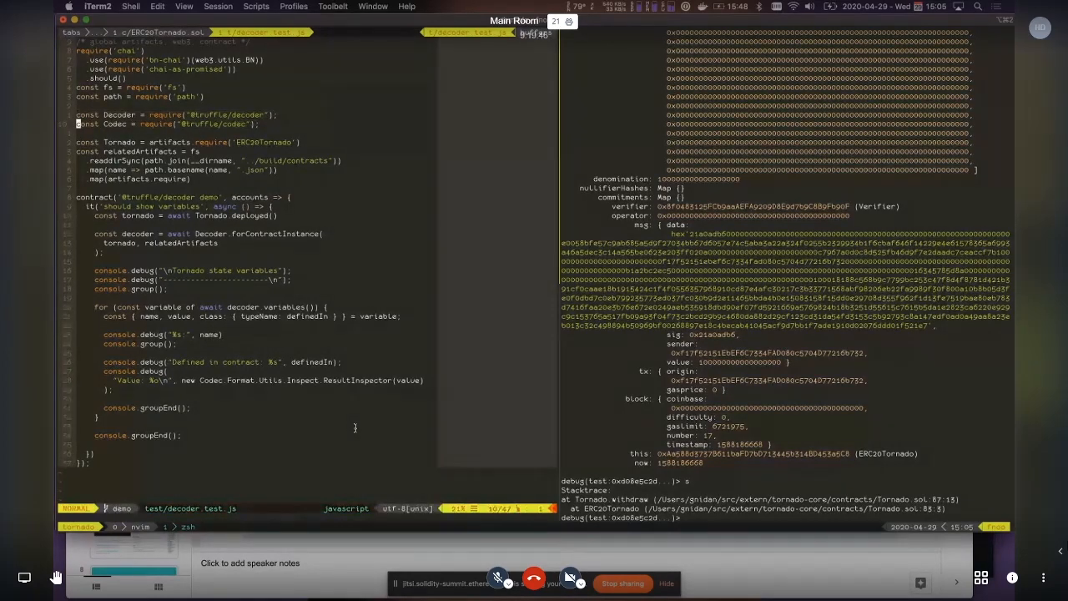
{"action": "key", "text": "V"}
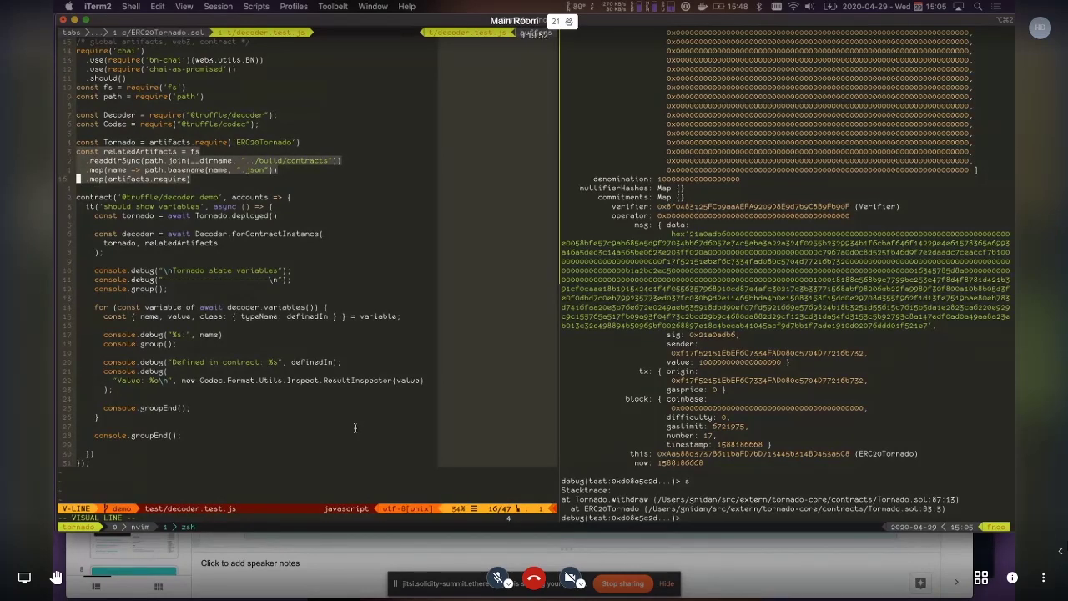
{"action": "key", "text": "Escape"}
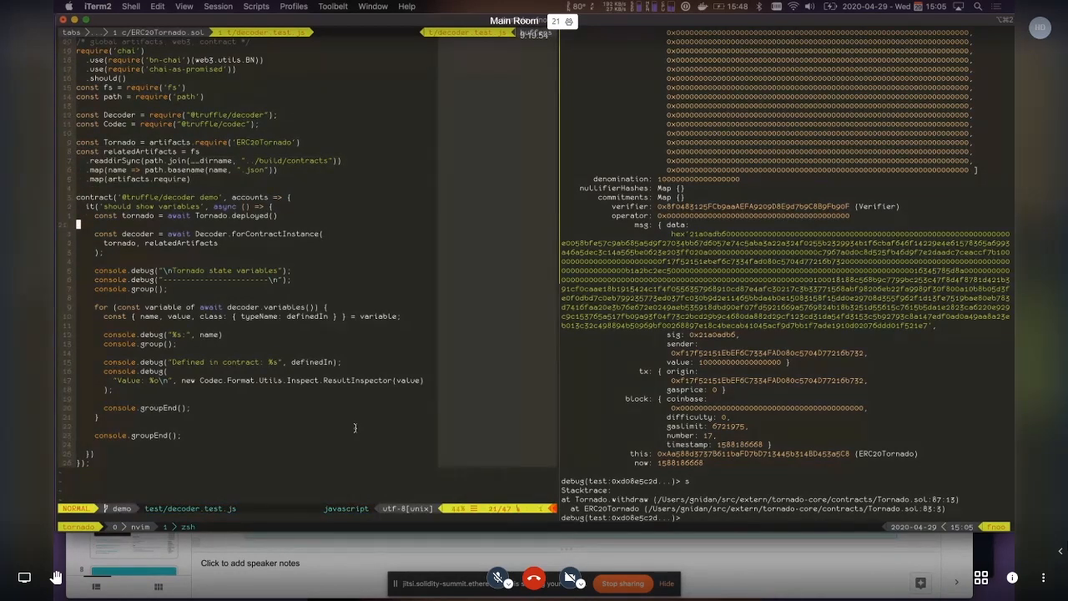
{"action": "key", "text": "V"}
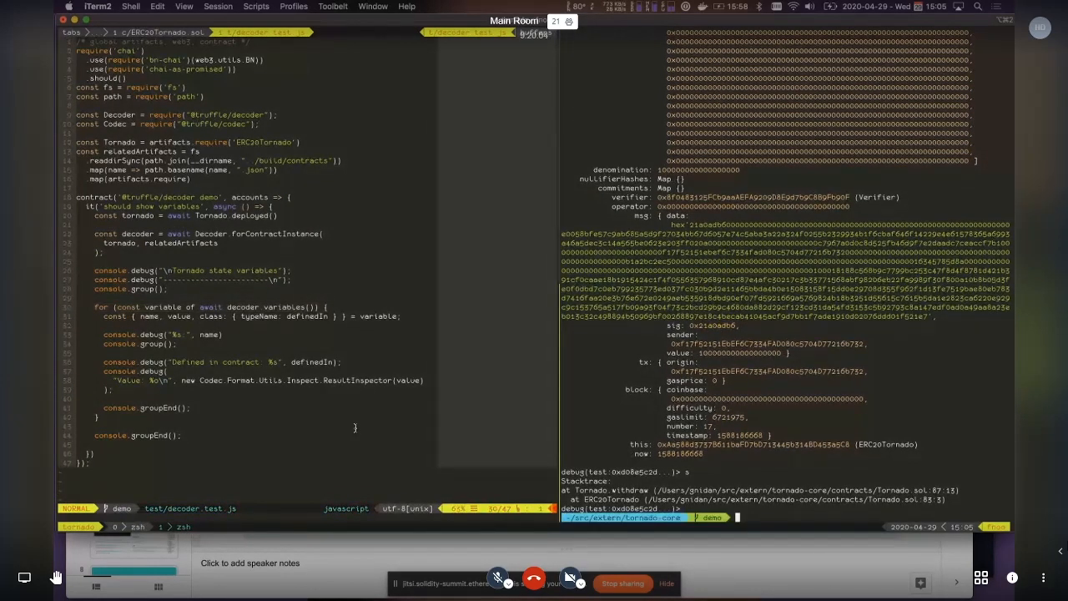
Start the 'truffle test ./' command for the decoder test in the new pane
{"action": "type", "text": "truffle test ./"}
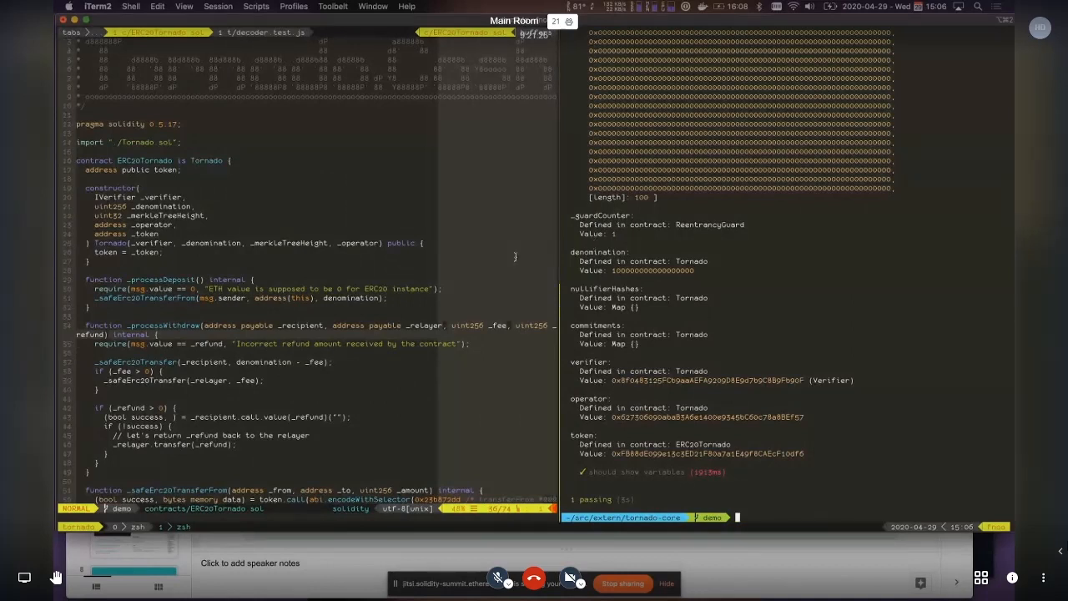
Run 'truffle test ./test/decoder_test.js', decoding verifier, operator and token beside ERC20Tornado.sol
{"action": "type", "text": "truffle test ./test/decoder_test.js"}
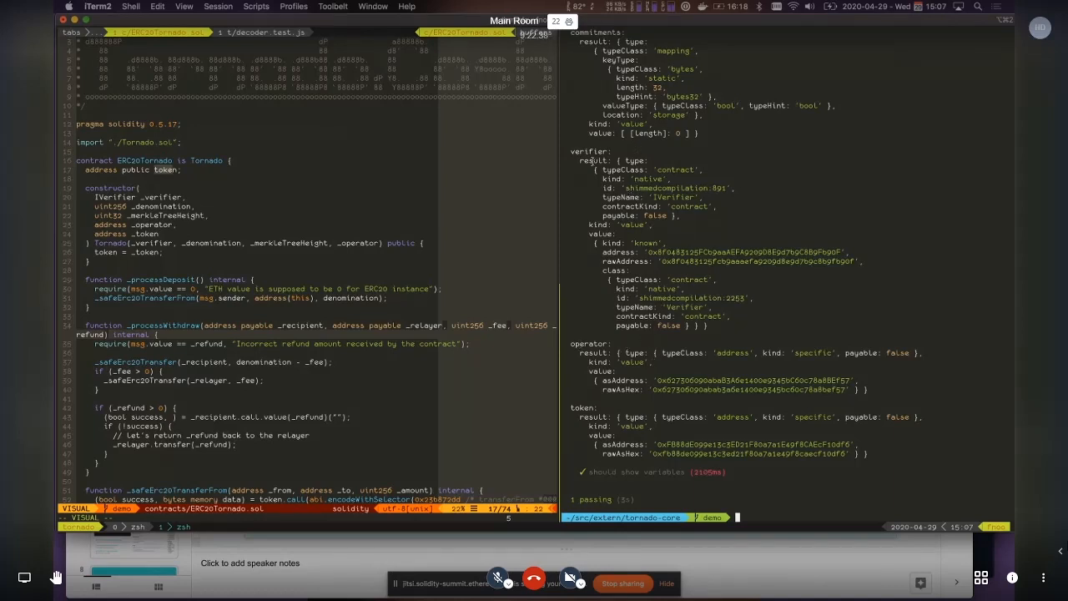
Move the output to the 32 bytes32 array entries and the _guardCounter uint256 result
{"action": "key", "text": "Escape"}
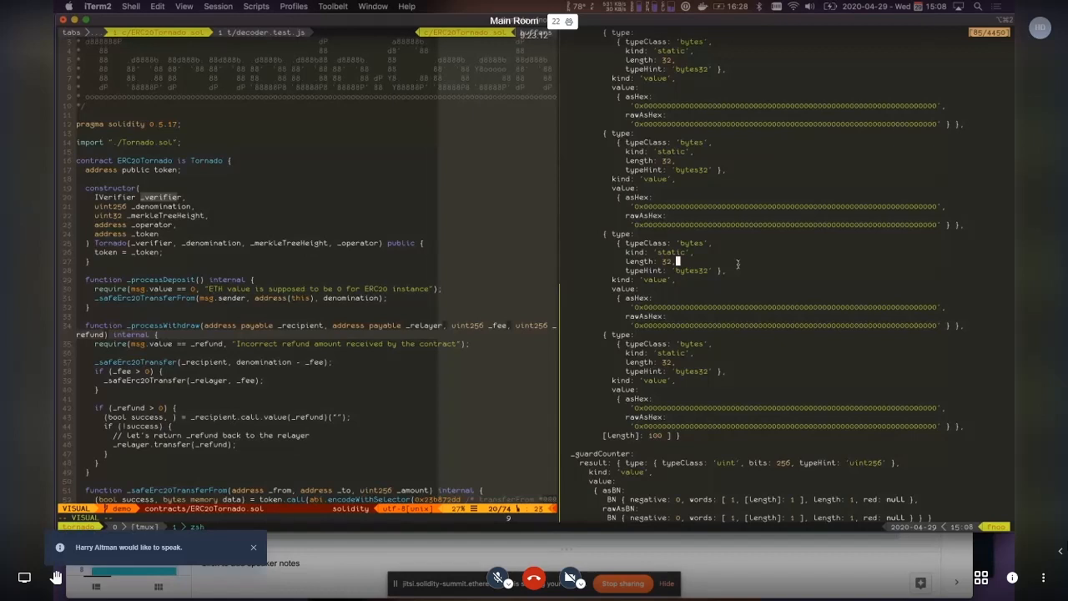
{"action": "left_click", "coordinate": [254, 548]}
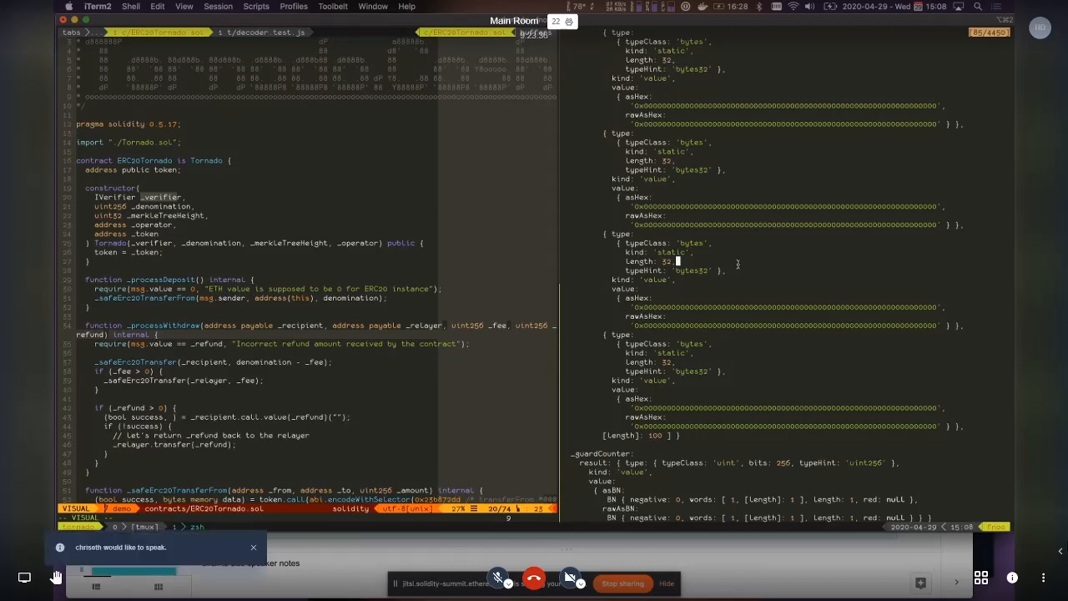
{"action": "left_click", "coordinate": [253, 548]}
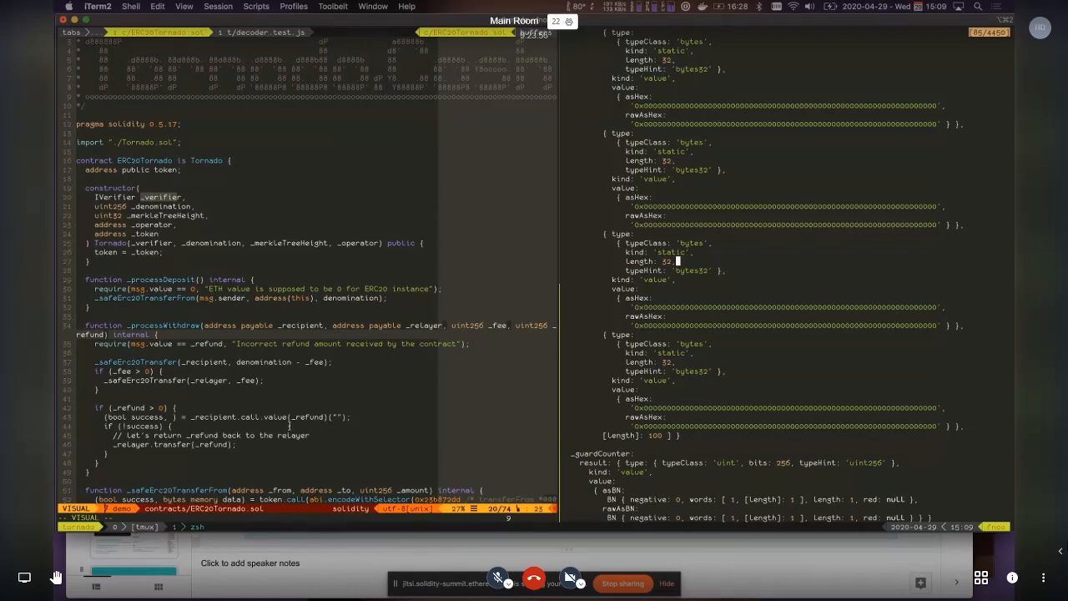
{"action": "key", "text": "Escape"}
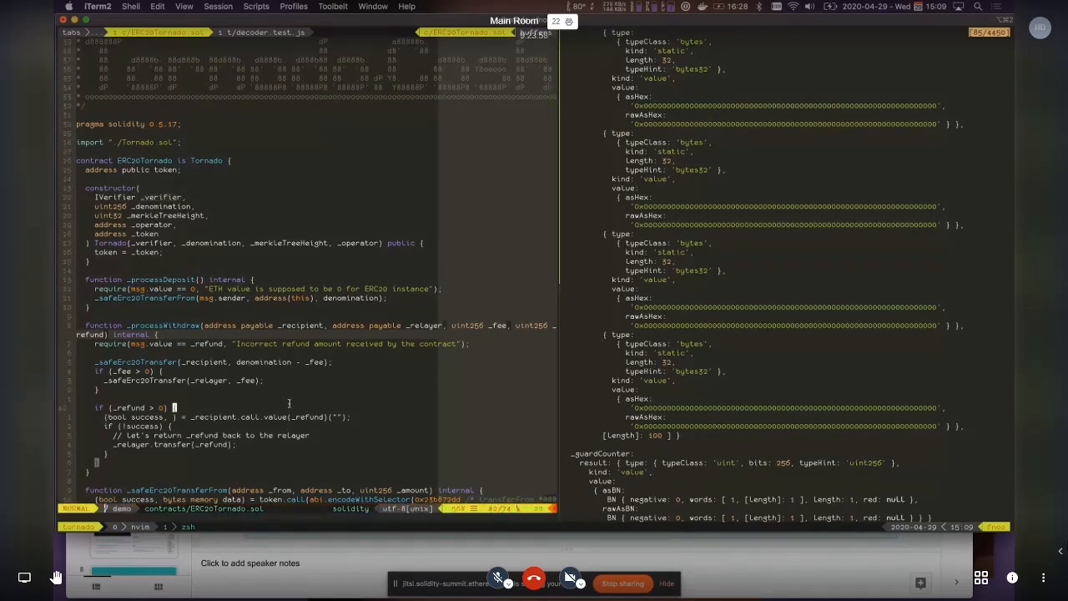